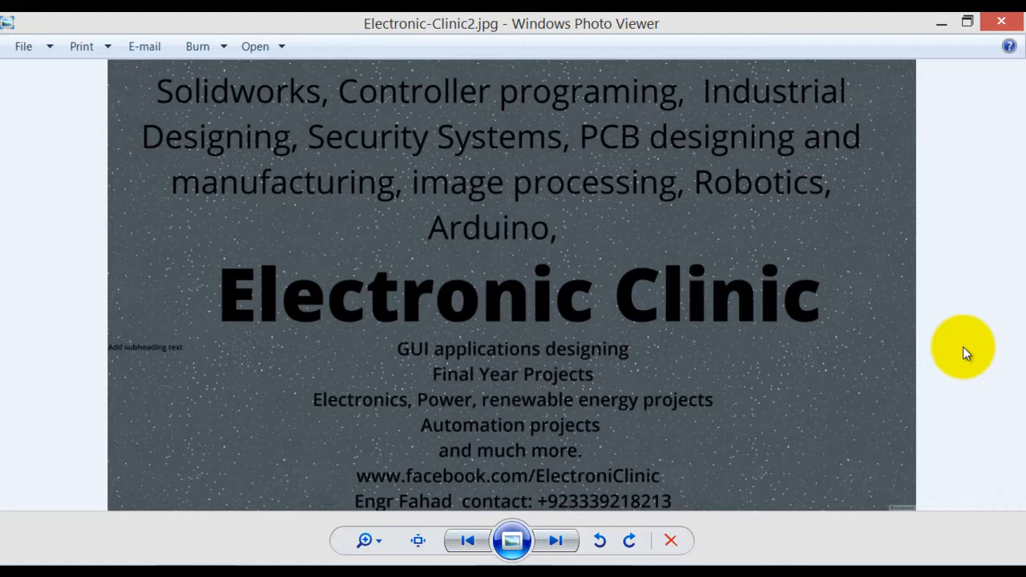
mouse_move(542, 400)
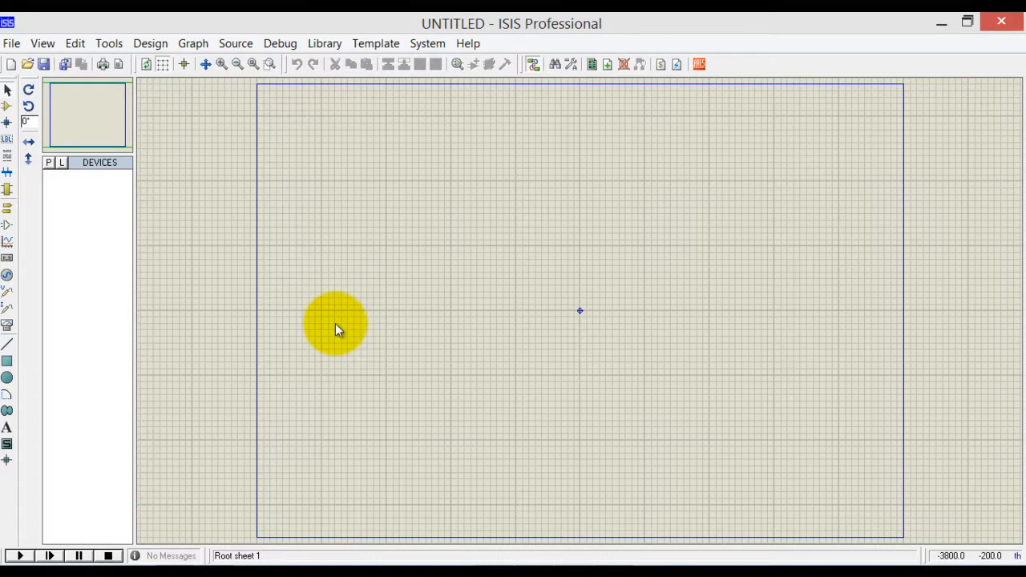
Step: In the device picker, find and add the ARDUINO UNO R3 and a RESISTOR to the parts list
left_click(48, 163)
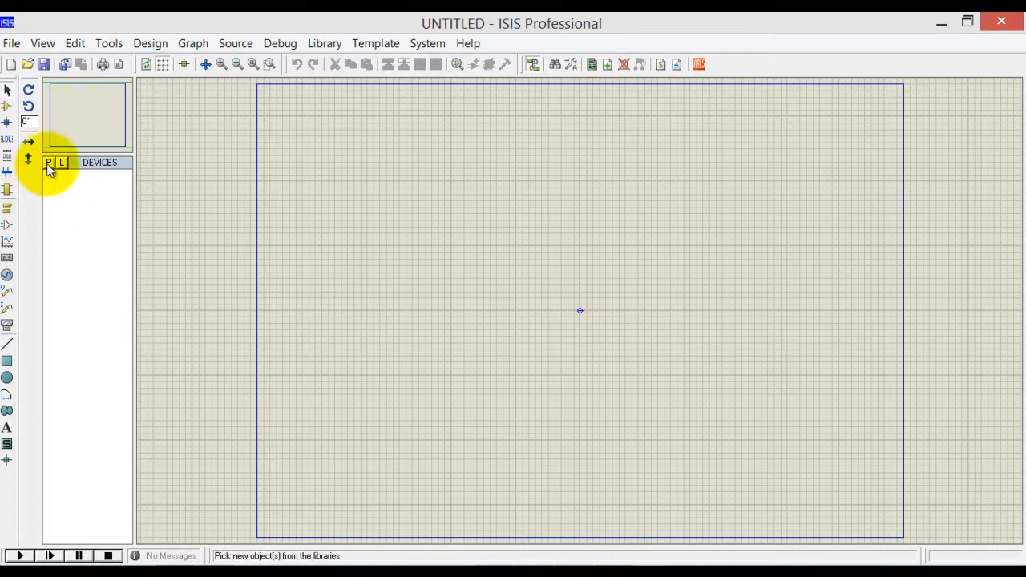
left_click(49, 162)
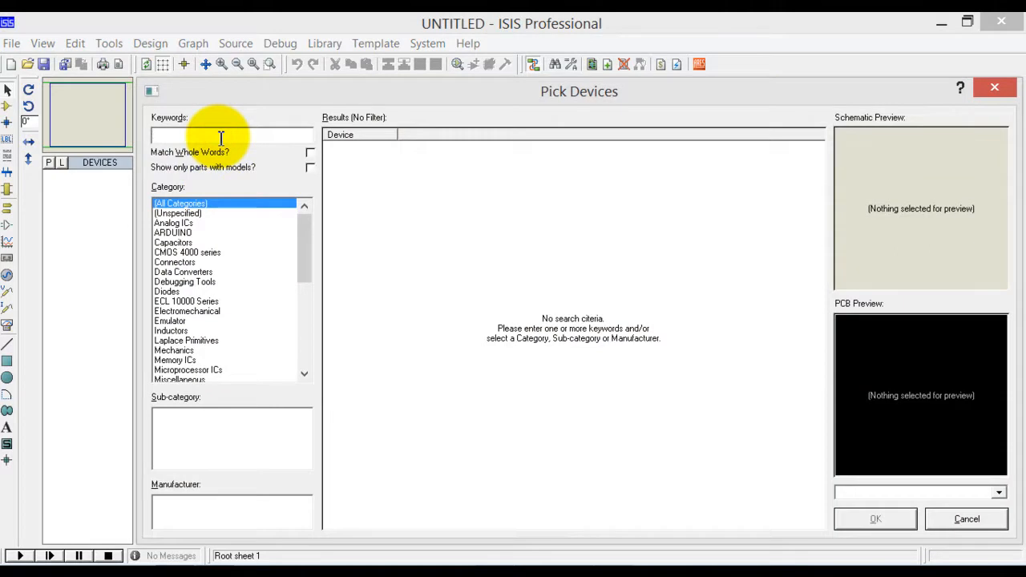
type("uno")
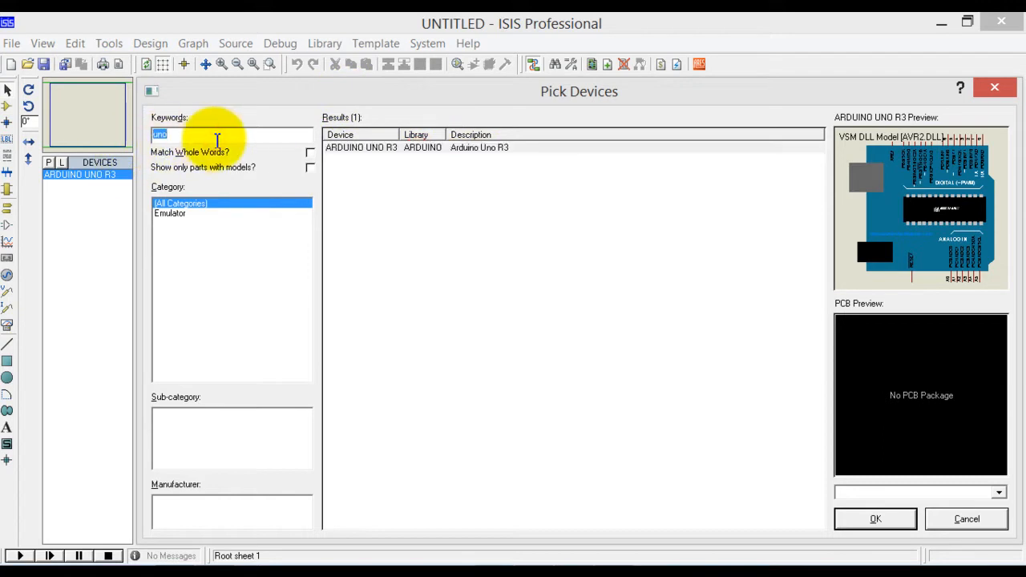
type("resistor")
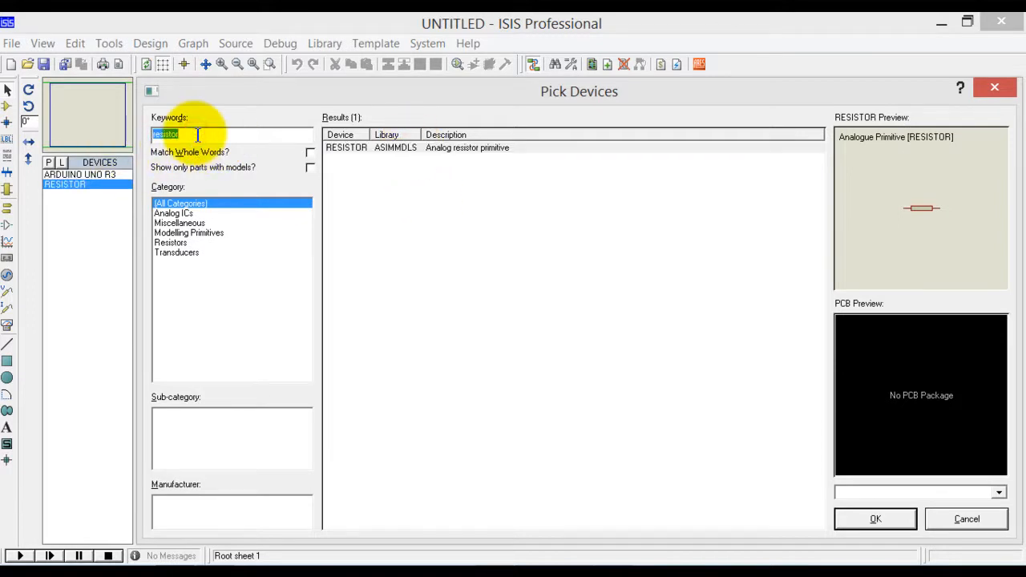
Step: Add LED-BLUE and BUTTON to the parts list and close the device browser
type("led")
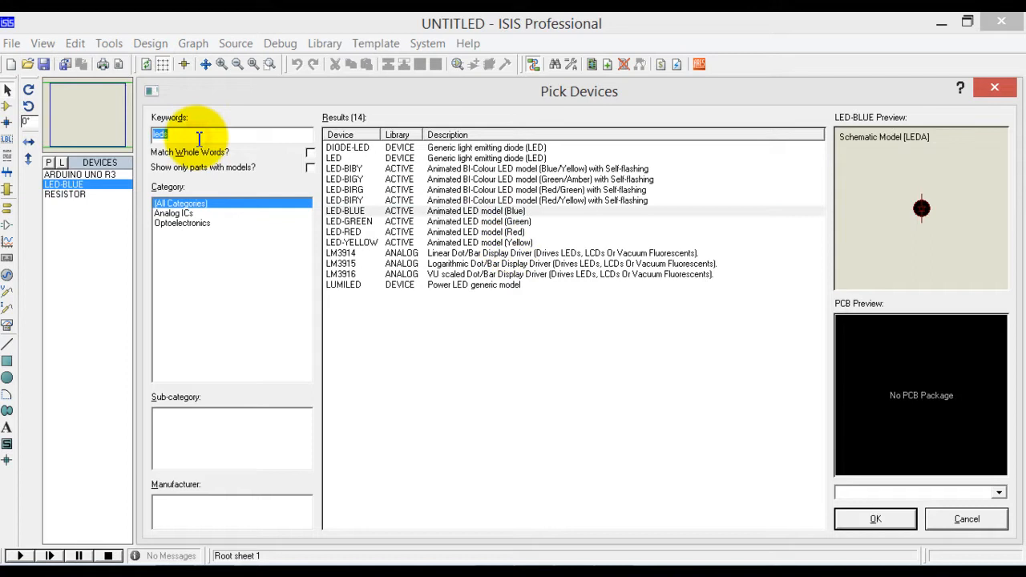
type("button")
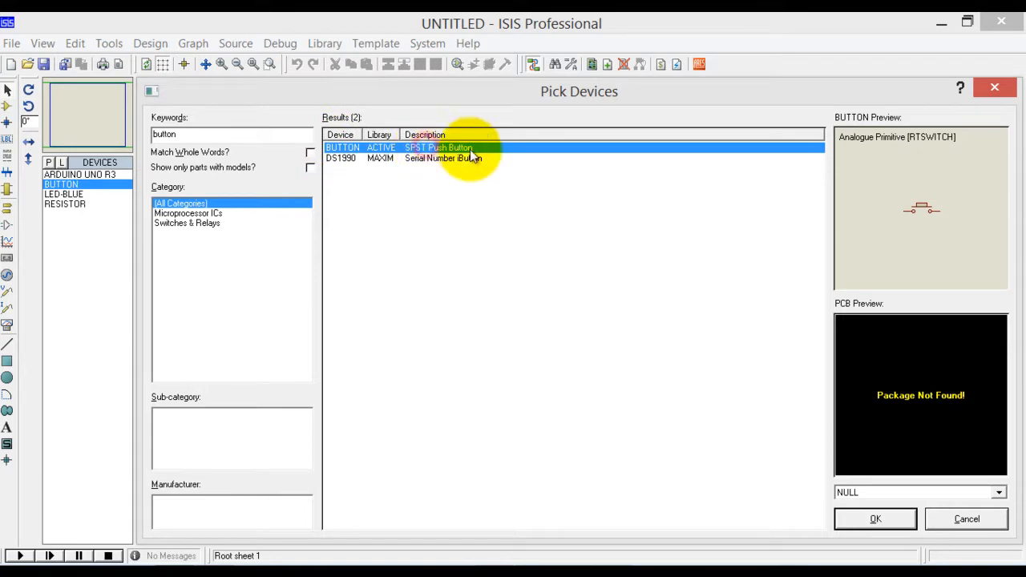
left_click(876, 520)
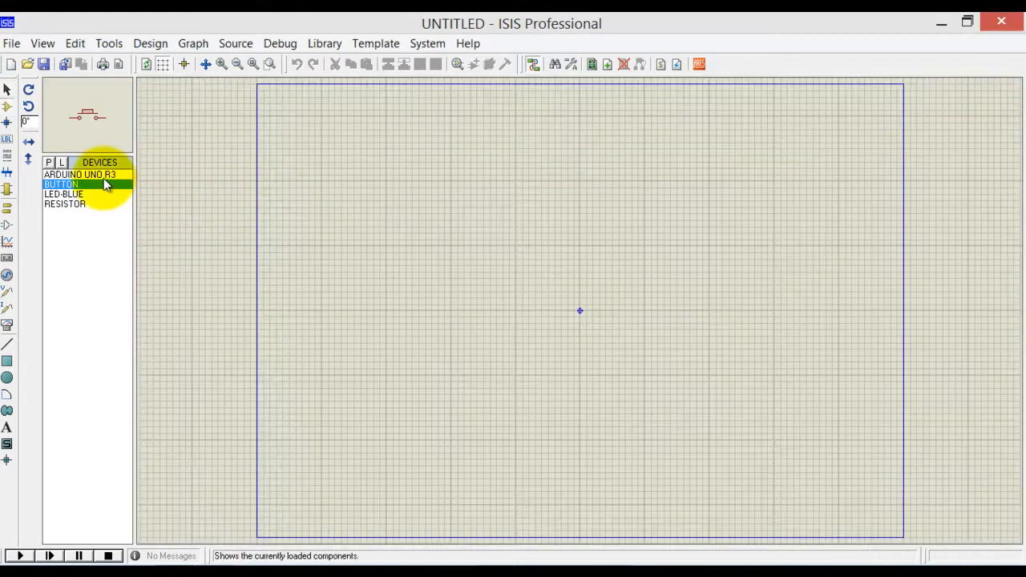
Step: Place the Arduino UNO R3 on the sheet, wire the push button to pin 2 and place the blue LED
right_click(457, 276)
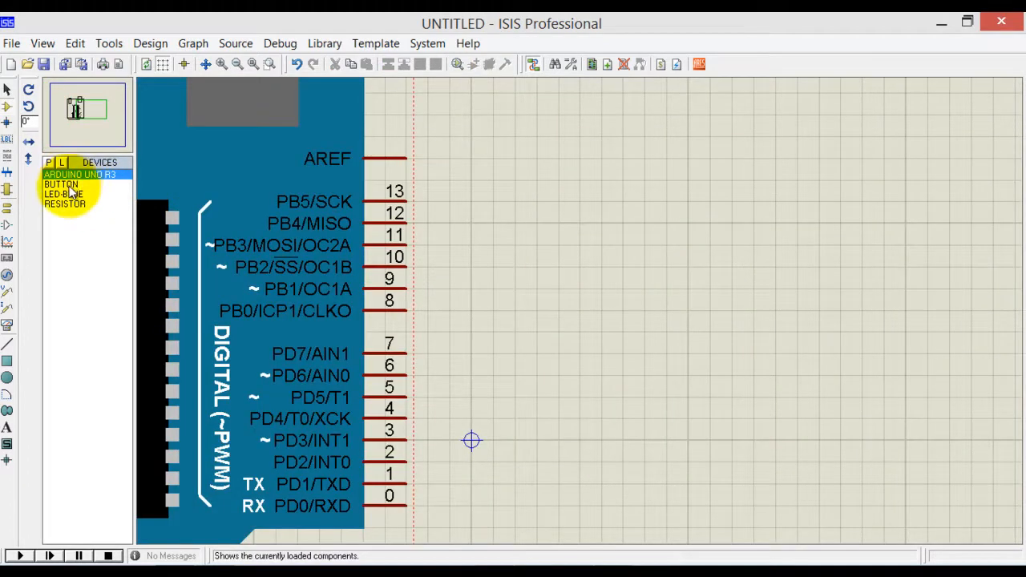
left_click(61, 184)
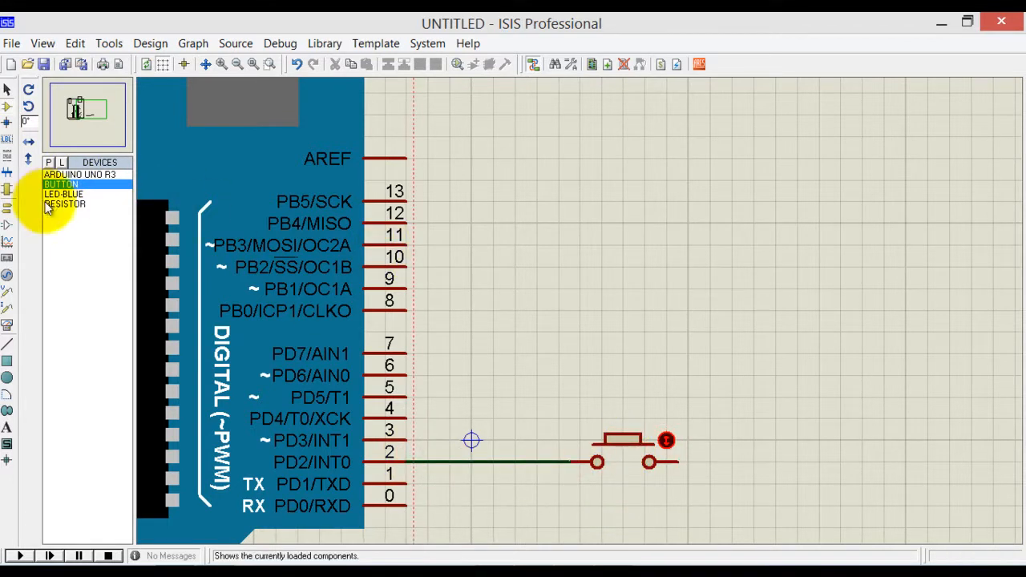
left_click(65, 194)
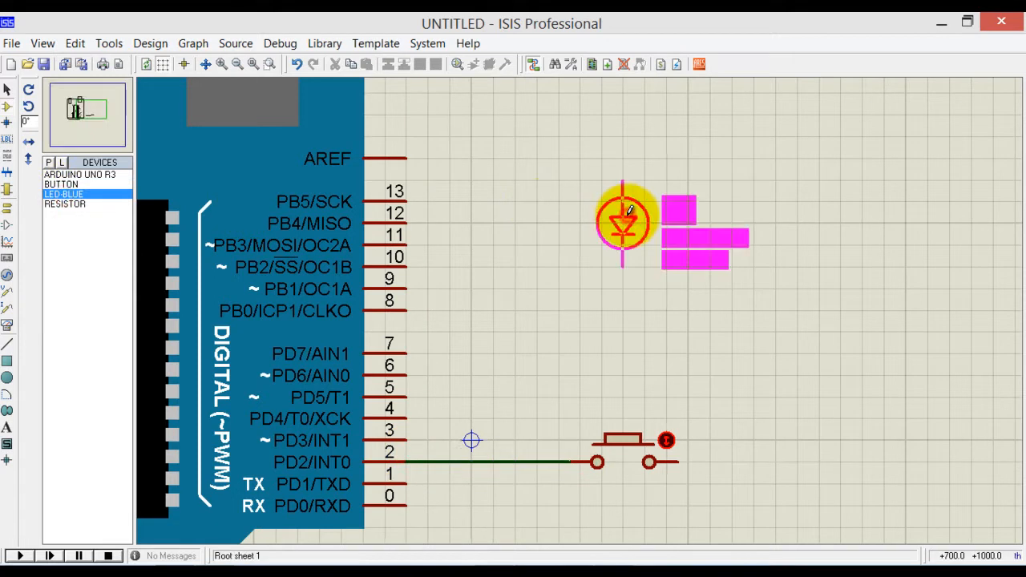
Step: Rotate the LED a quarter turn anti-clockwise onto pin 13 and place resistor R1 beside it
right_click(625, 221)
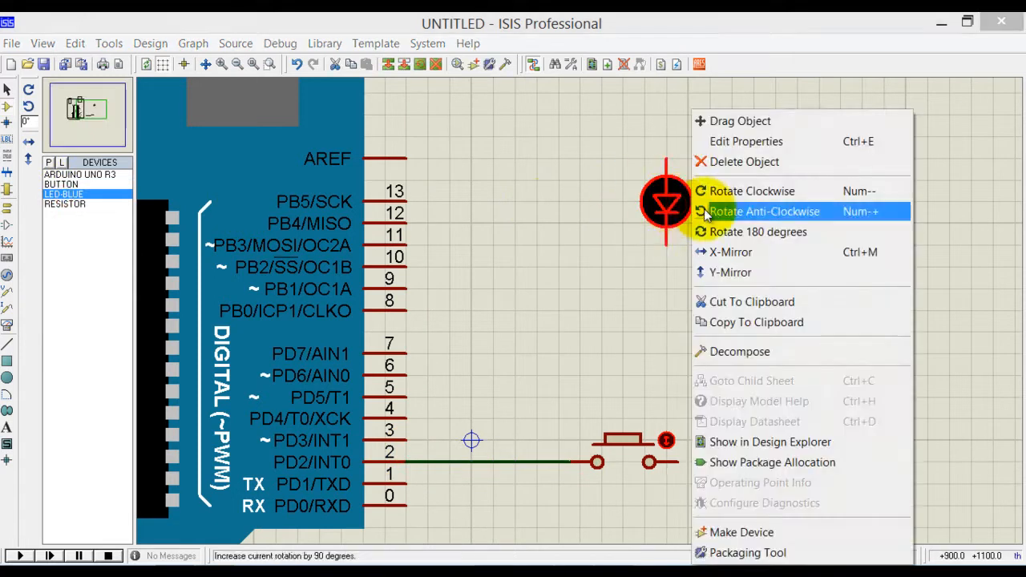
left_click(764, 212)
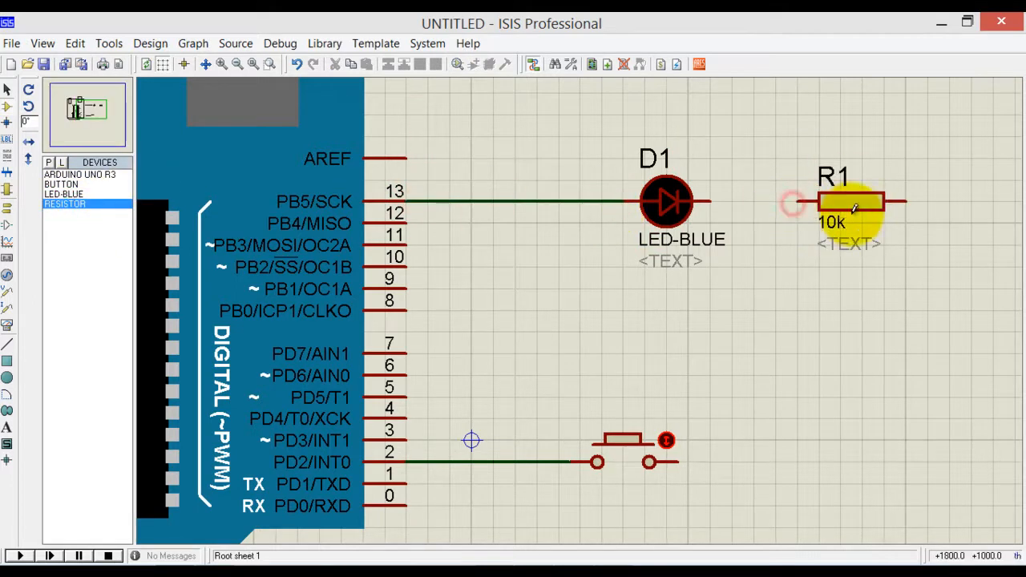
double_click(850, 202)
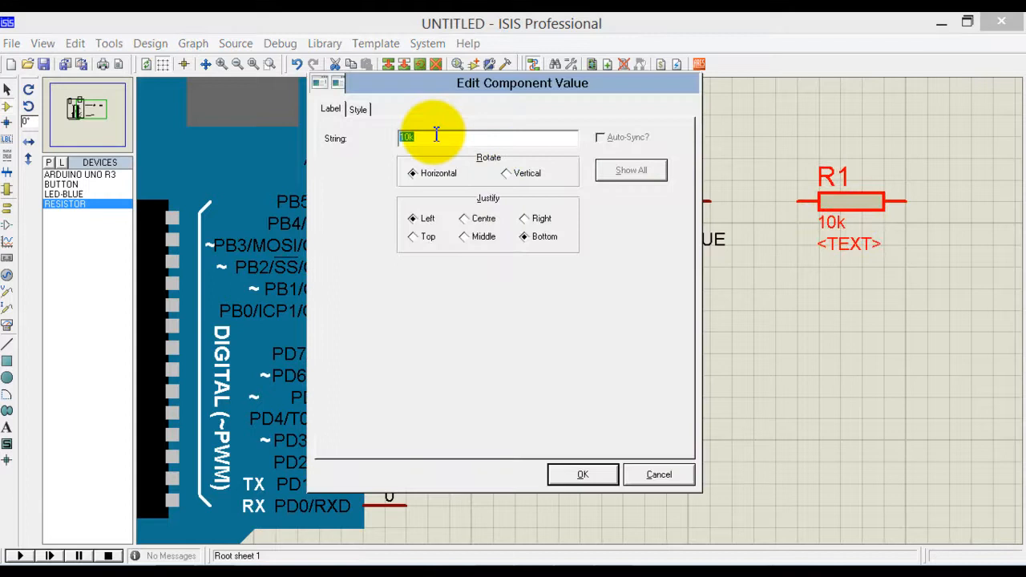
Step: Set R1's value to 330, place a GROUND terminal and wire it to R1's free end
left_click(584, 475)
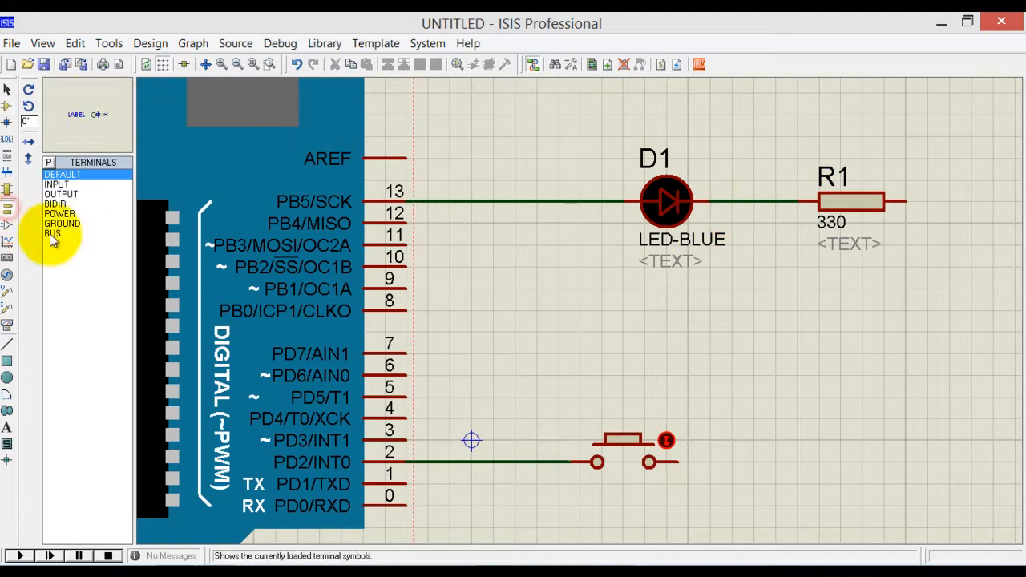
left_click(62, 223)
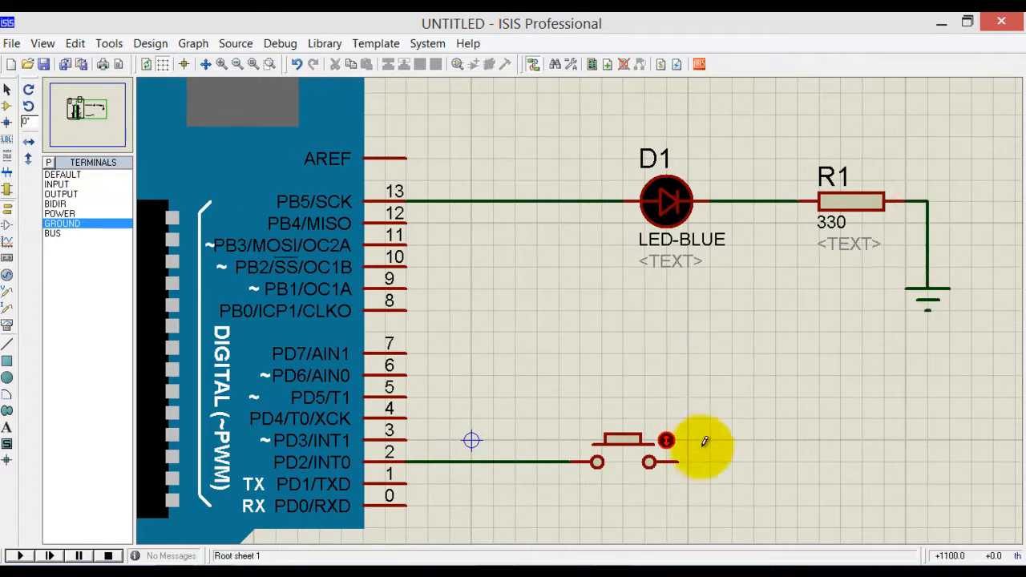
left_click_drag(649, 462, 882, 264)
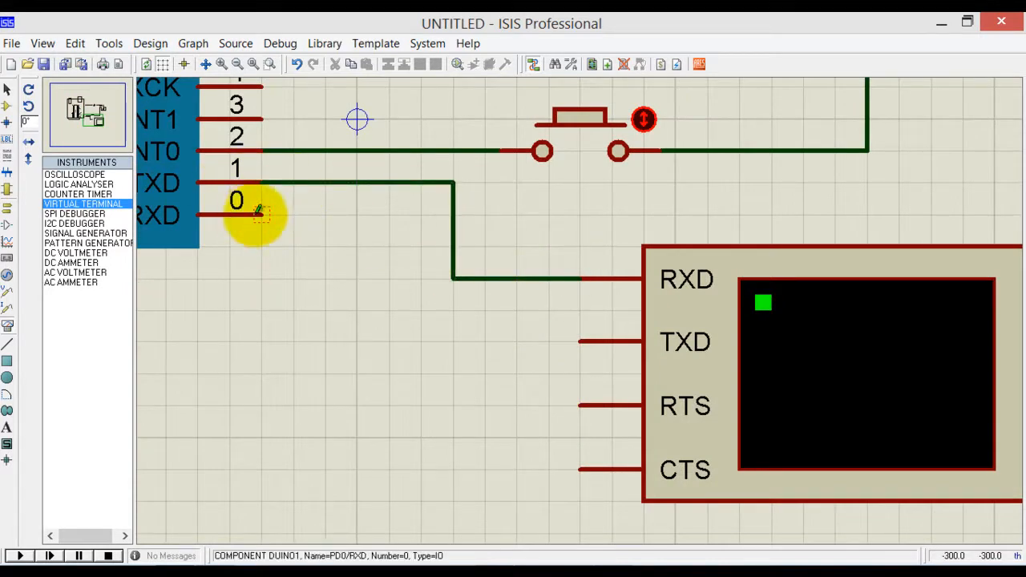
Step: Wire the virtual terminal's TXD to Arduino RX pin 0 and bring up Save Design
left_click_drag(256, 212, 580, 343)
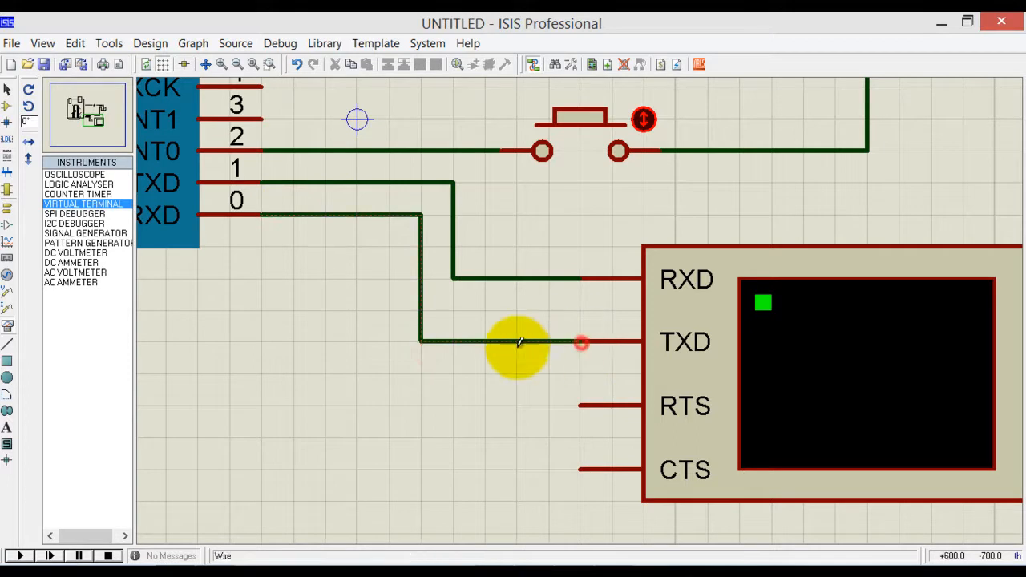
left_click(44, 64)
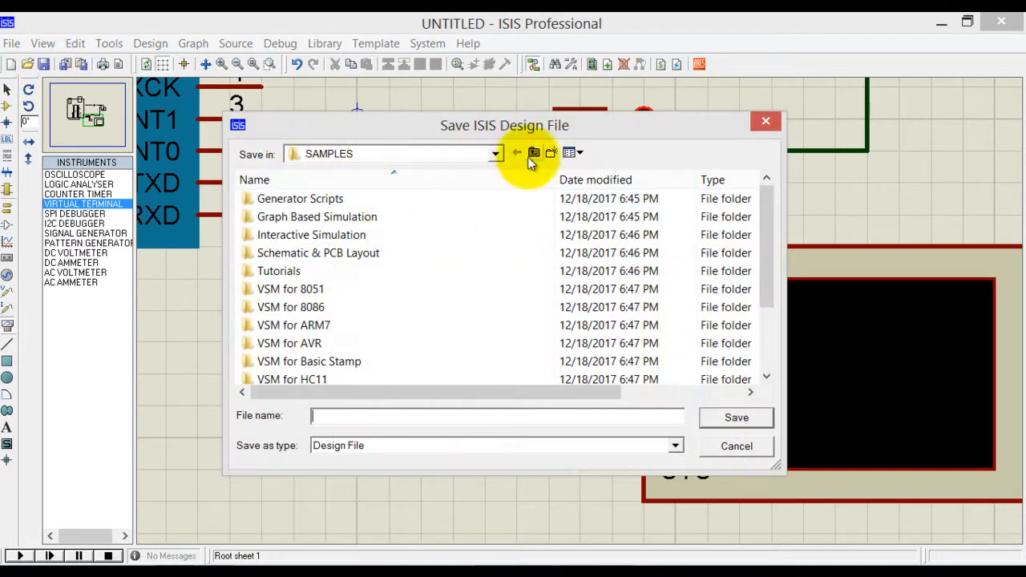
Step: Save the design as 'simulation' in Desktop > youtube tutorials > flag
left_click(494, 154)
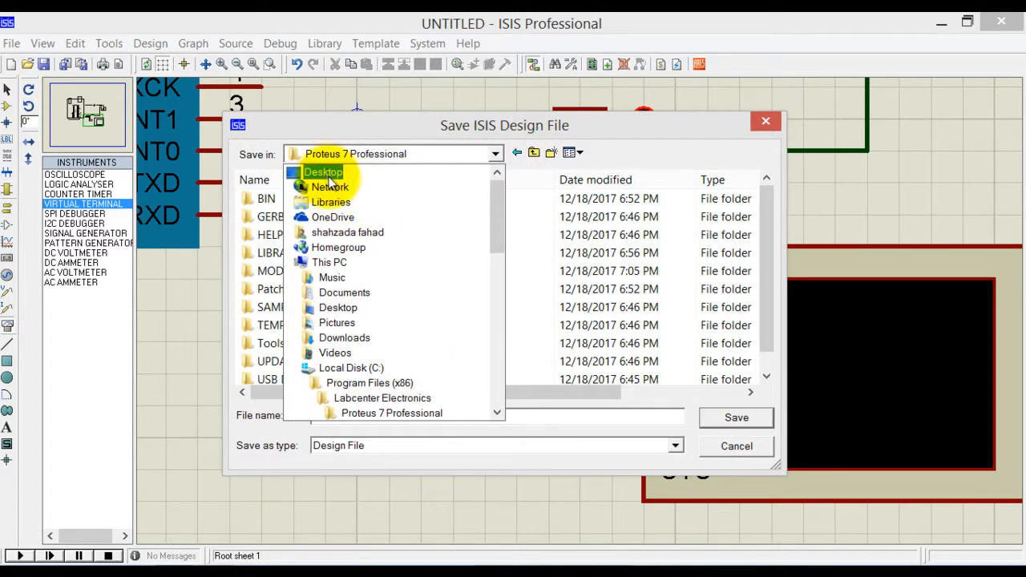
left_click(324, 172)
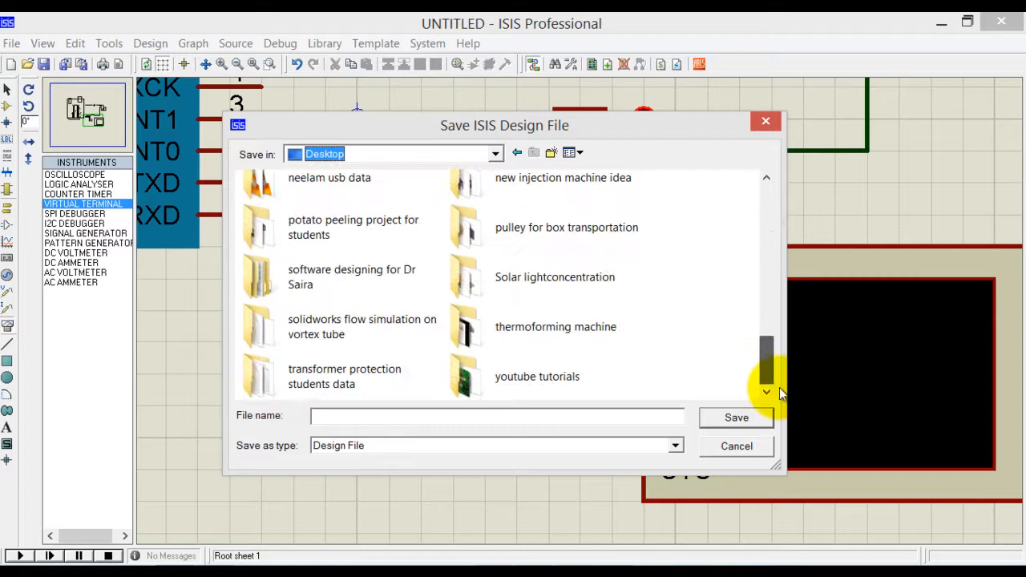
double_click(537, 375)
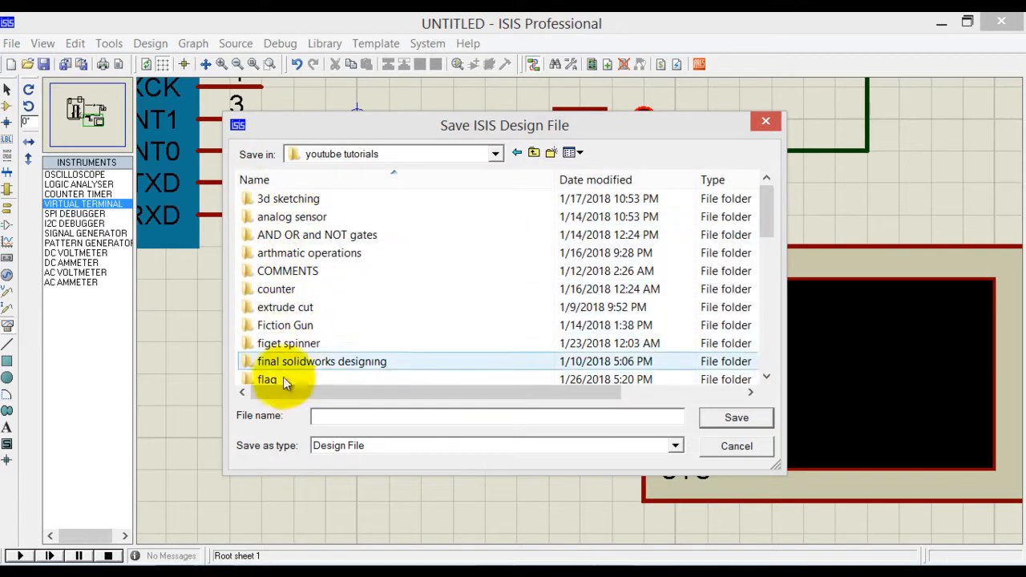
double_click(266, 378)
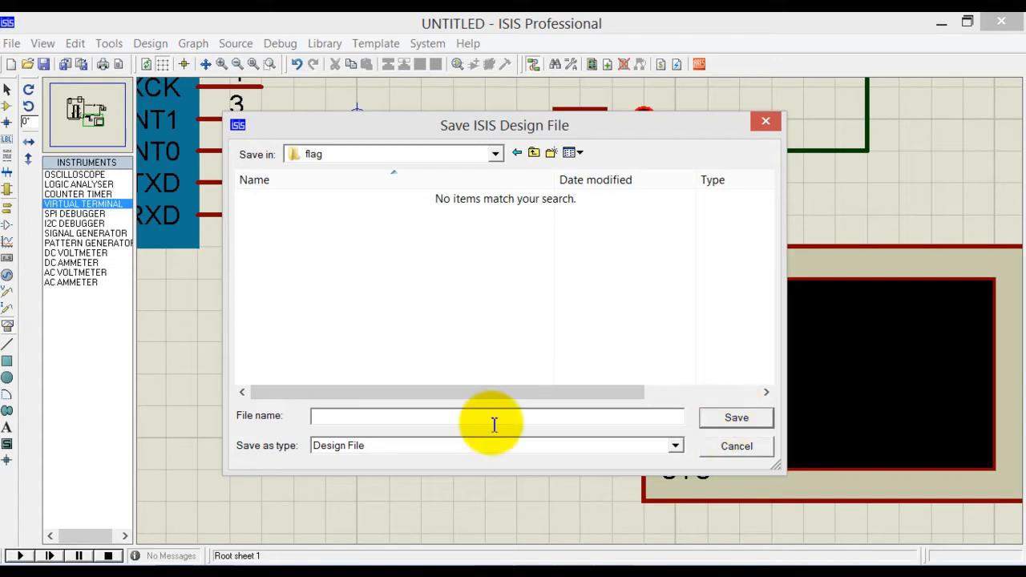
type("s")
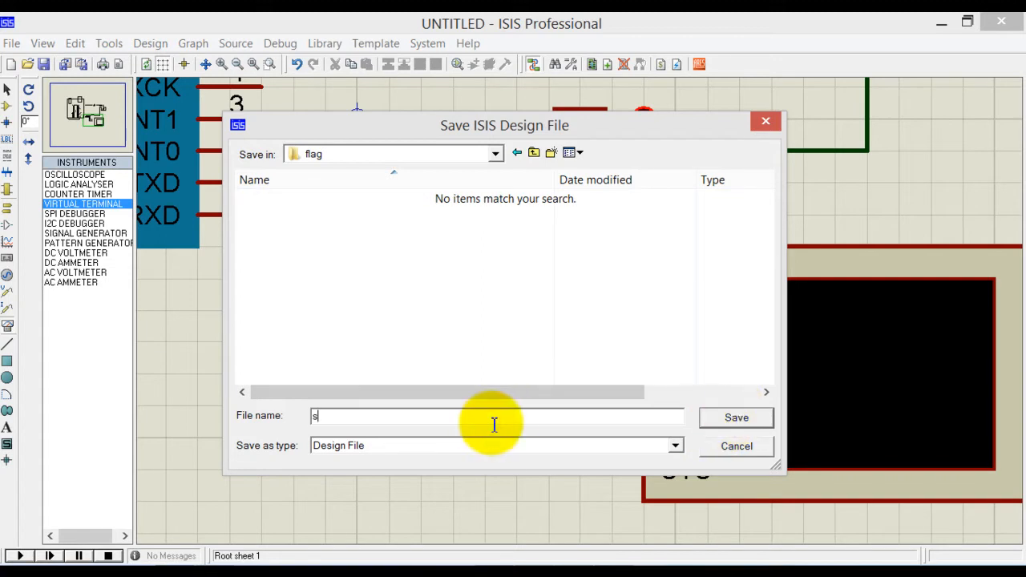
left_click(734, 417)
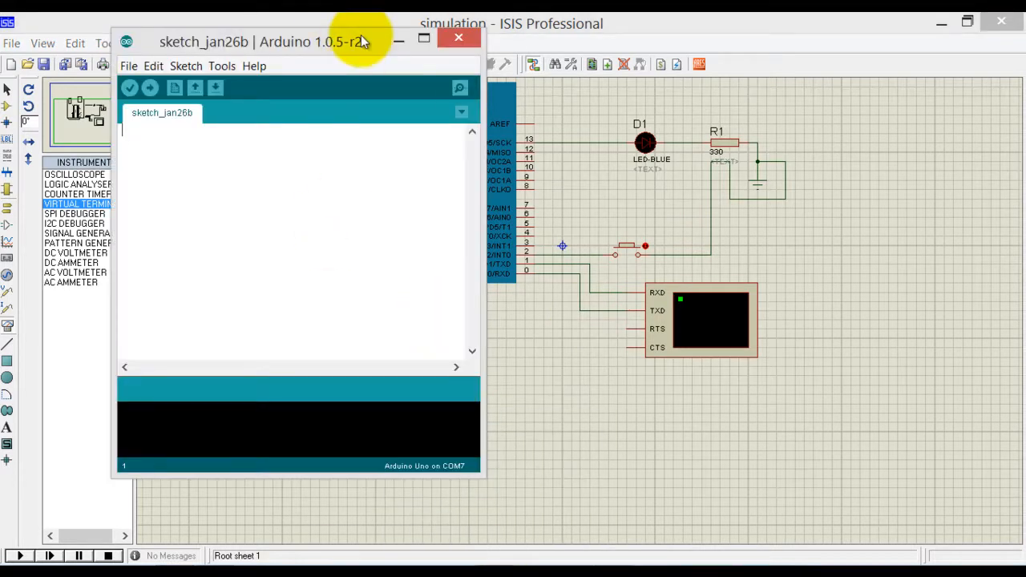
Step: Declare int button = 2 and int led = 13 at the top of the sketch
key("enter")
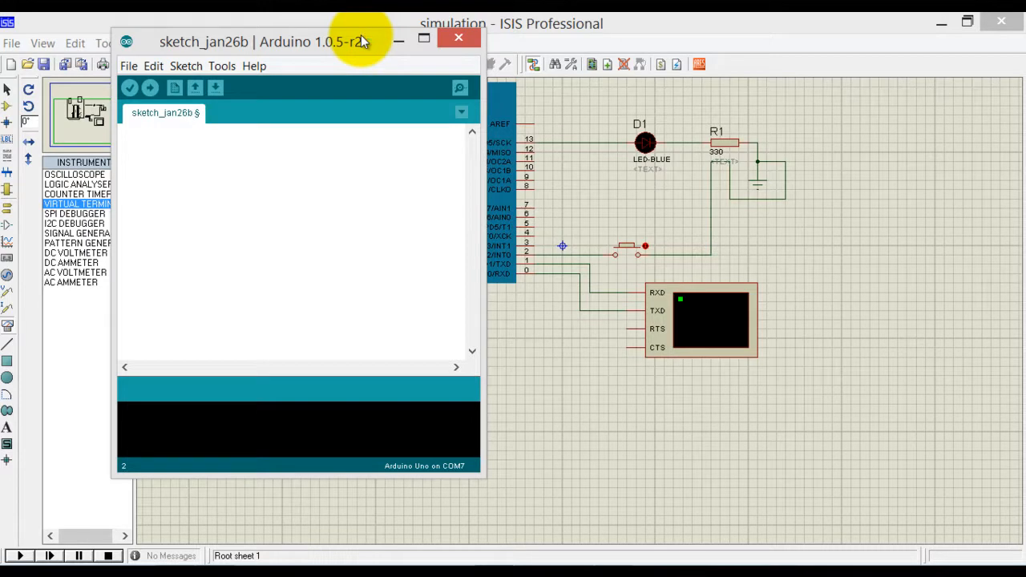
type("int")
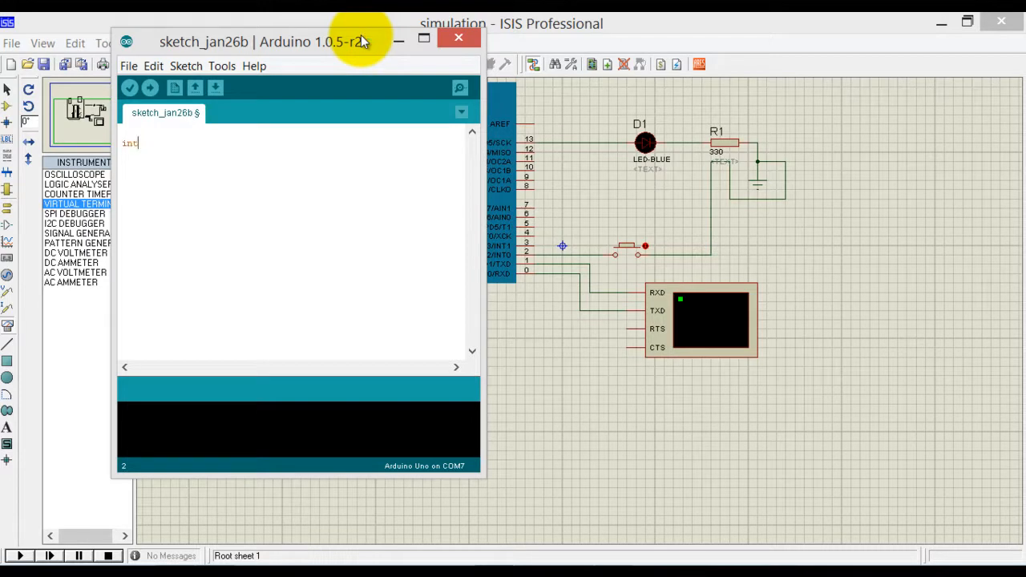
type("button = 2")
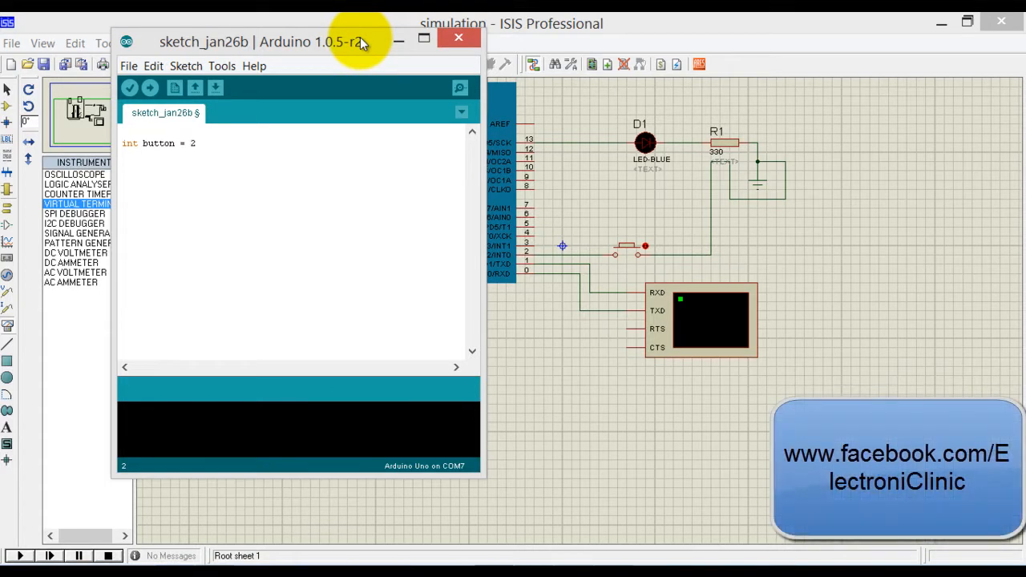
type(";")
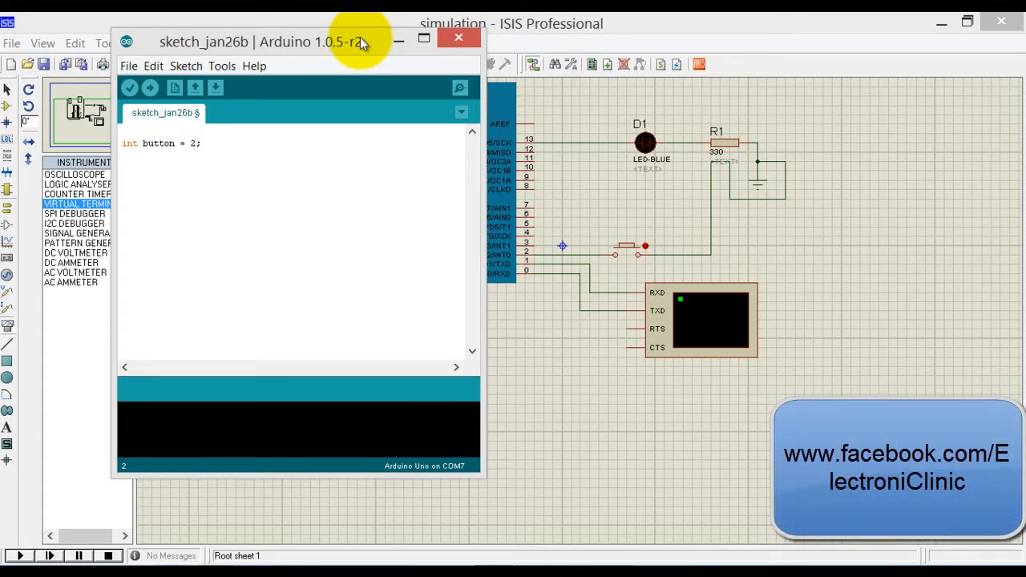
type("int")
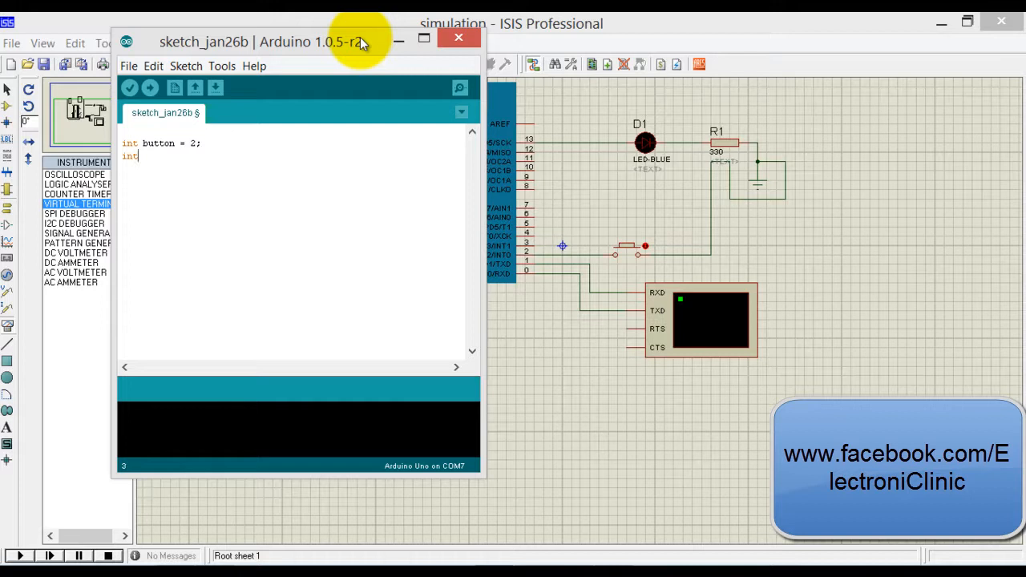
type("led =")
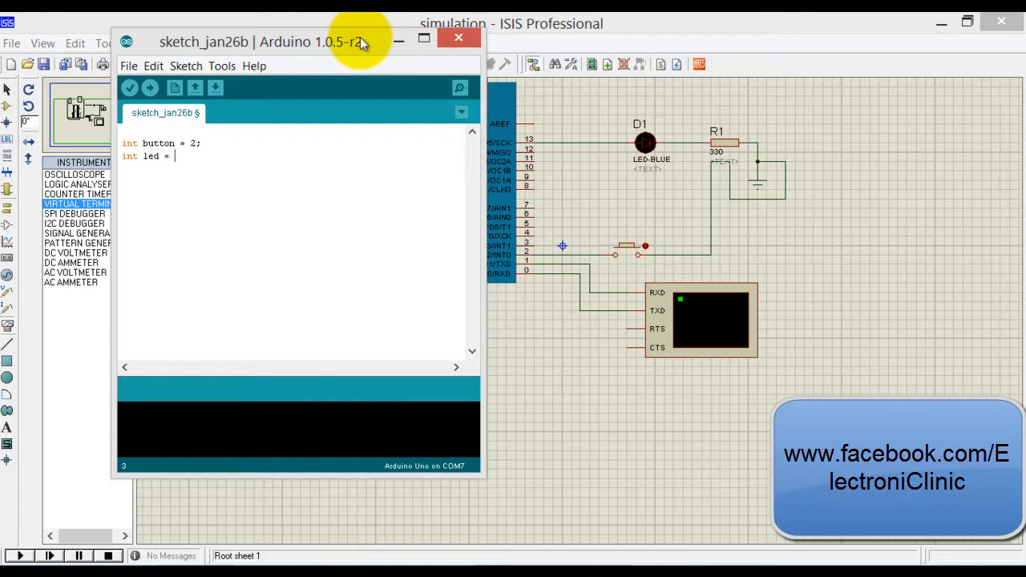
type("13")
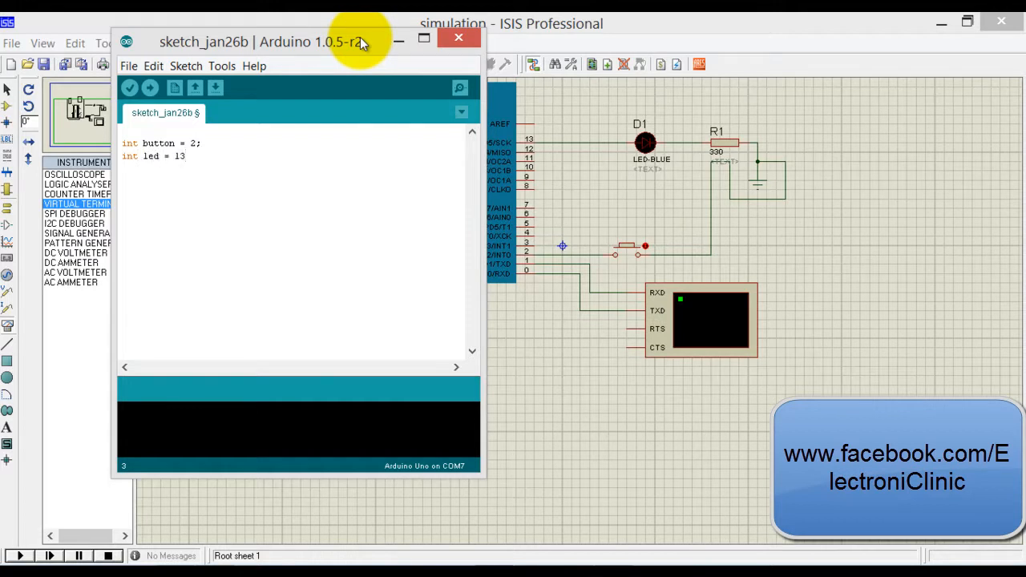
type(";")
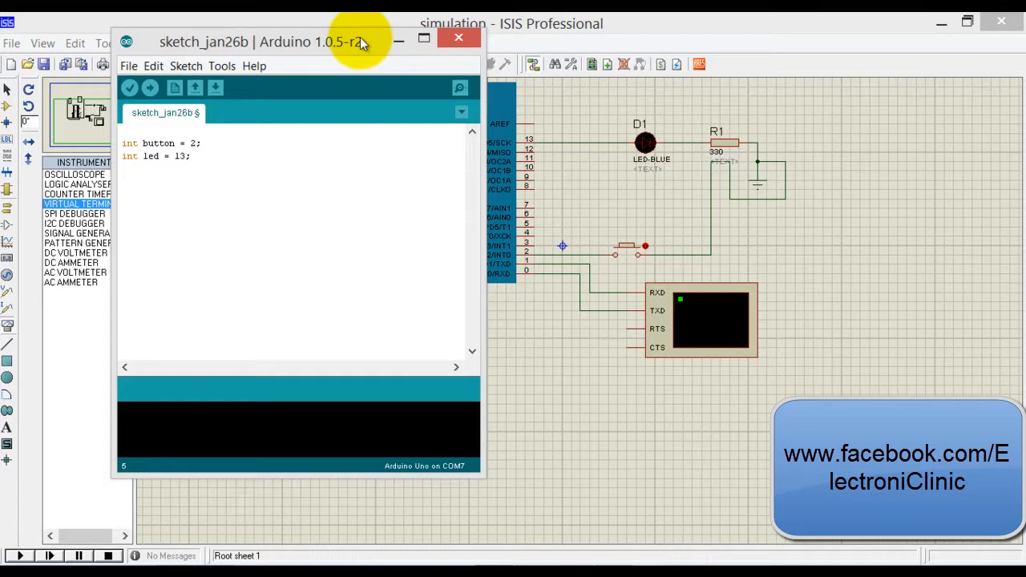
Step: Declare boolean flag1 = false and add empty void setup() and void loop() functions
type("boolean")
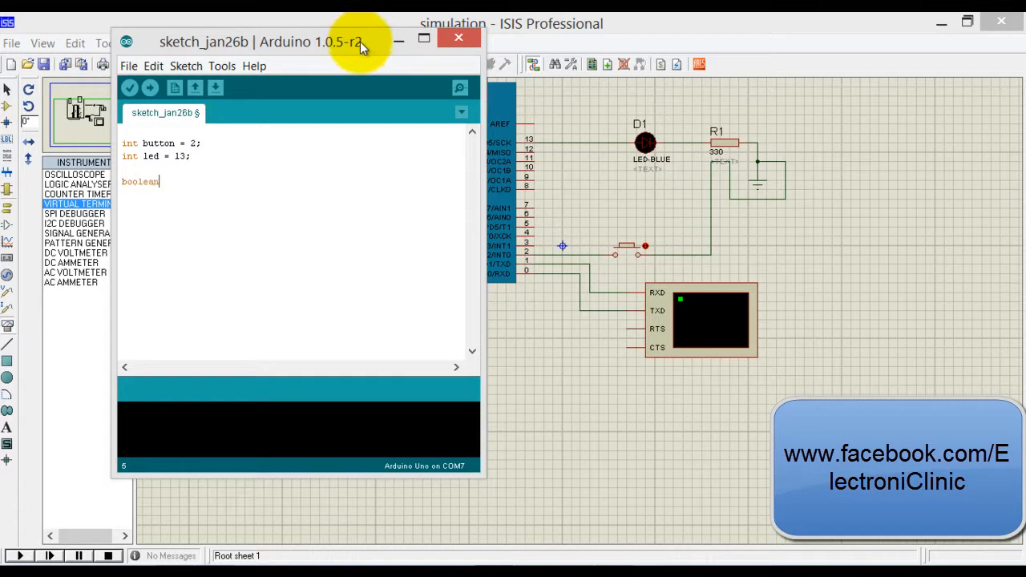
type("flag1")
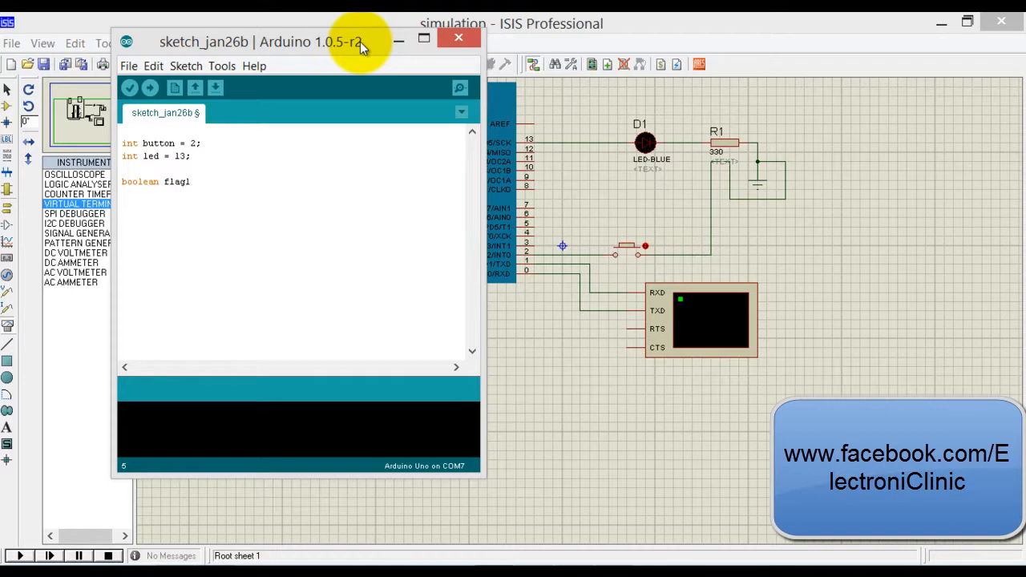
type("= fa")
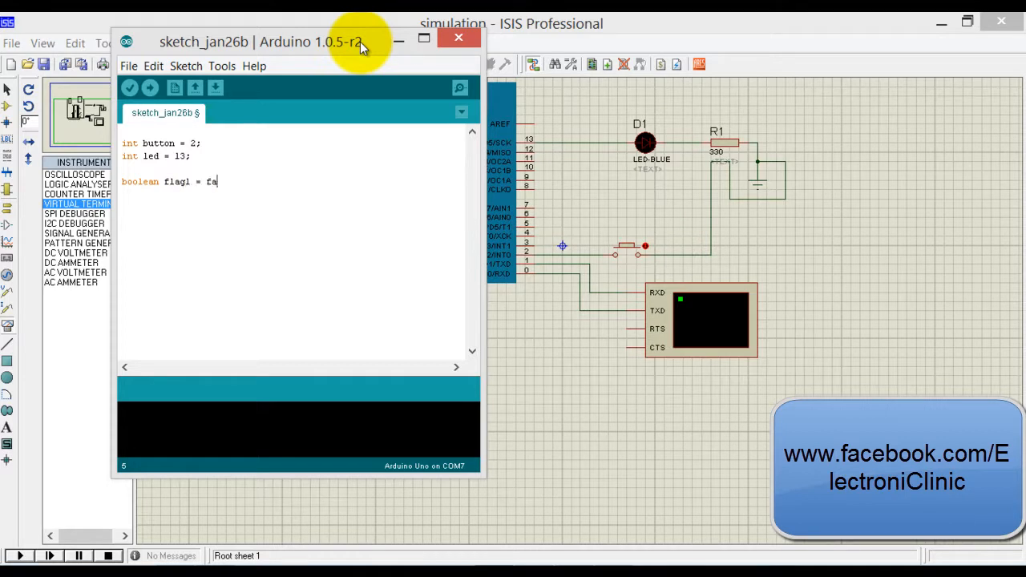
type("lse;")
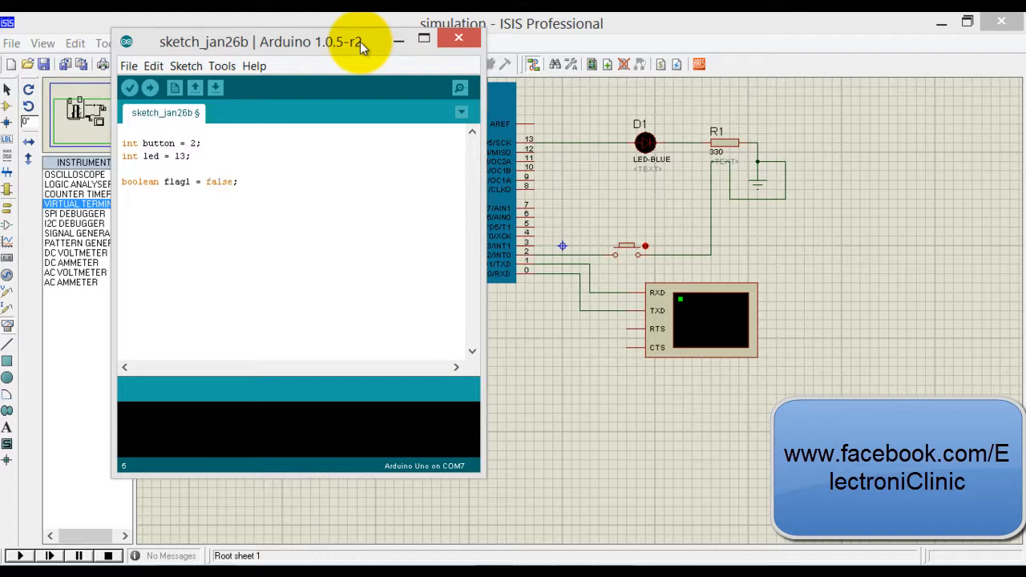
type("void setup(")
type("{")
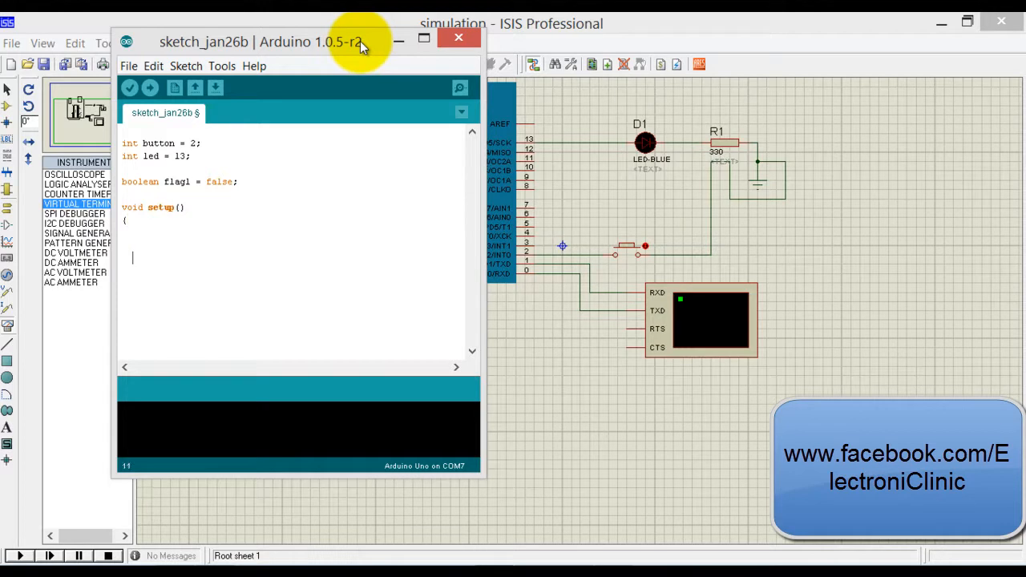
type("void loop(")
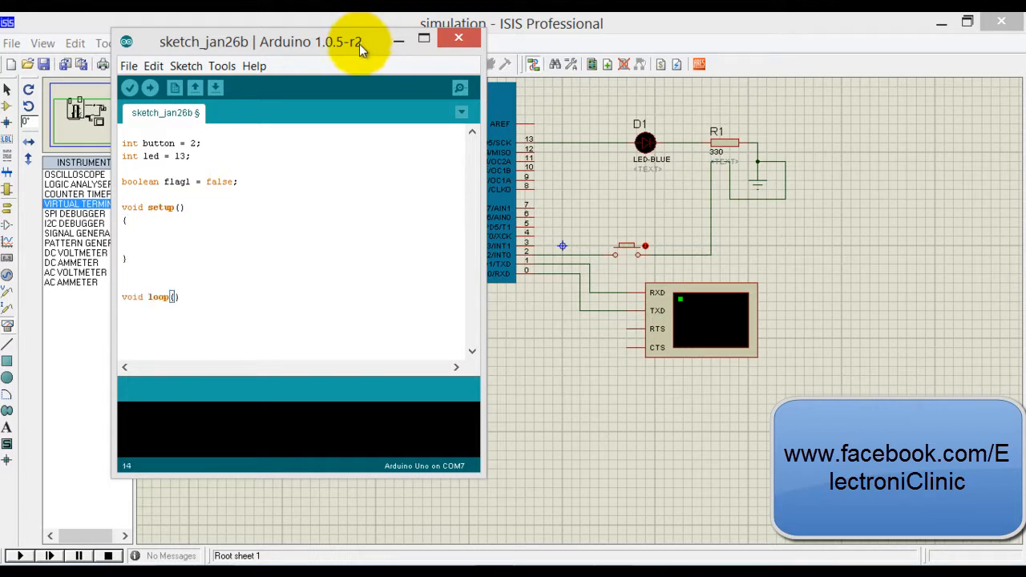
type("{")
type("}")
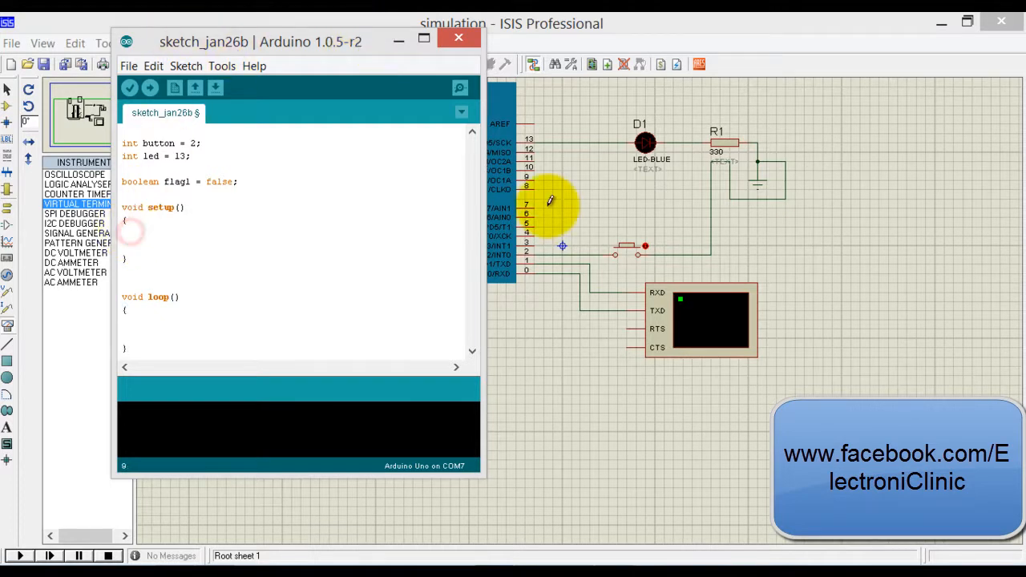
Step: In setup(), start Serial at 9600 and set pinMode button INPUT and led OUTPUT
type("S")
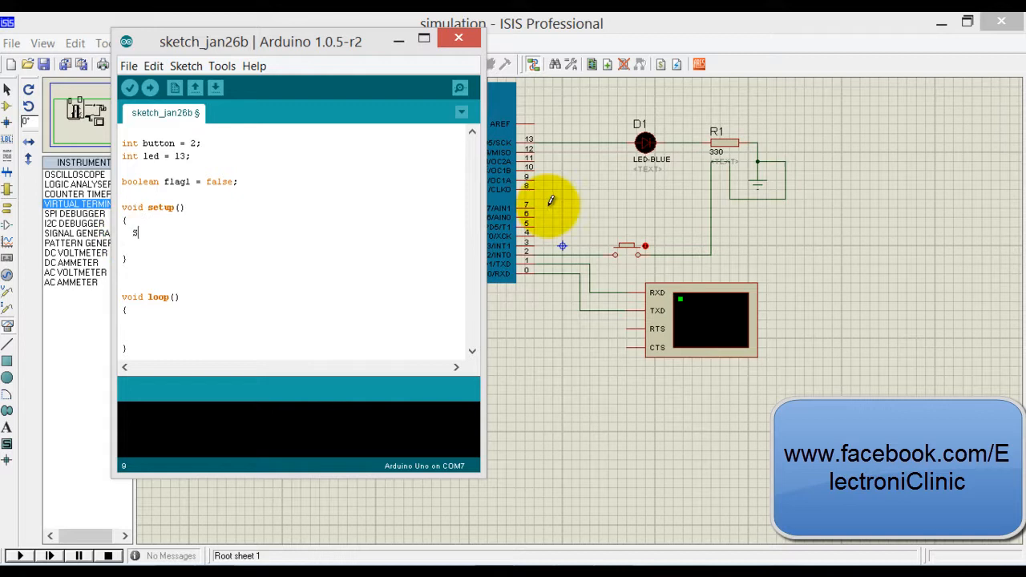
type("Serial.beg")
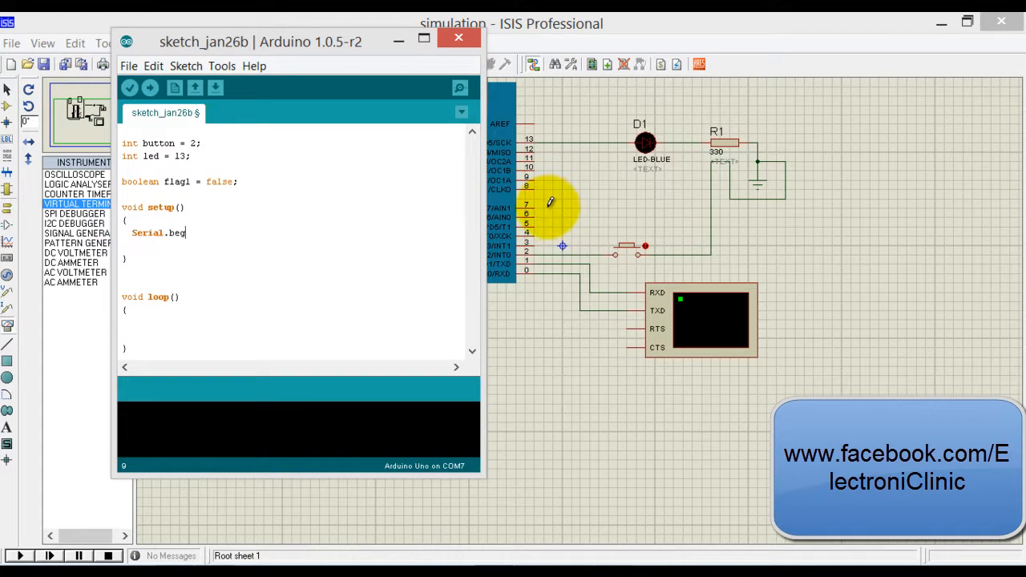
type("in(9600);")
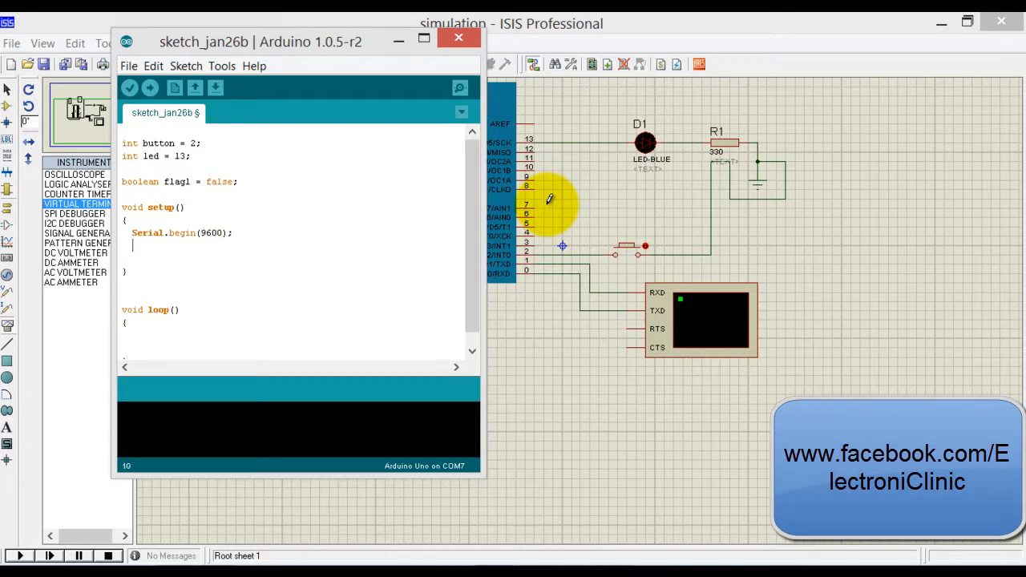
type("pinMode")
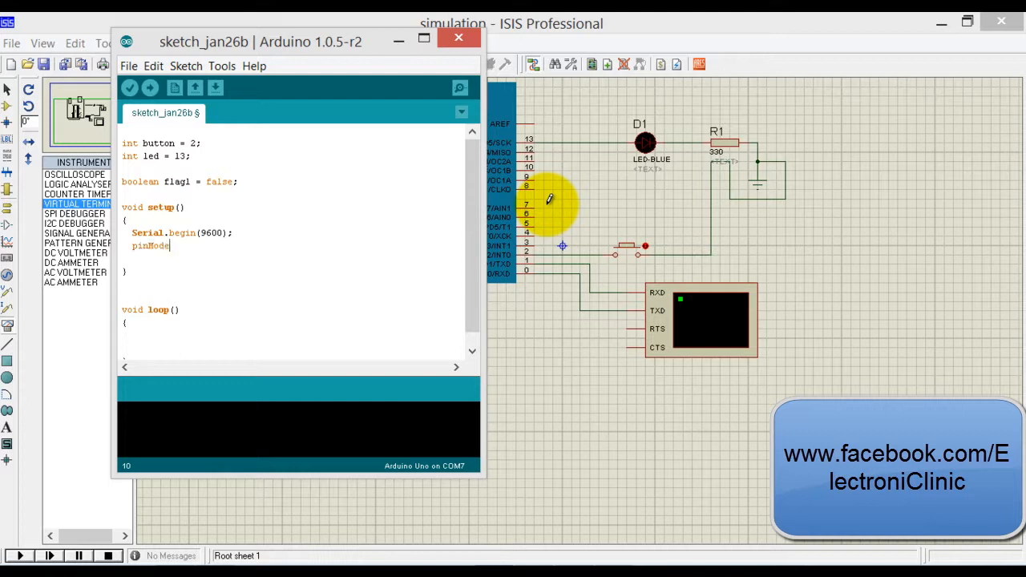
type("(")
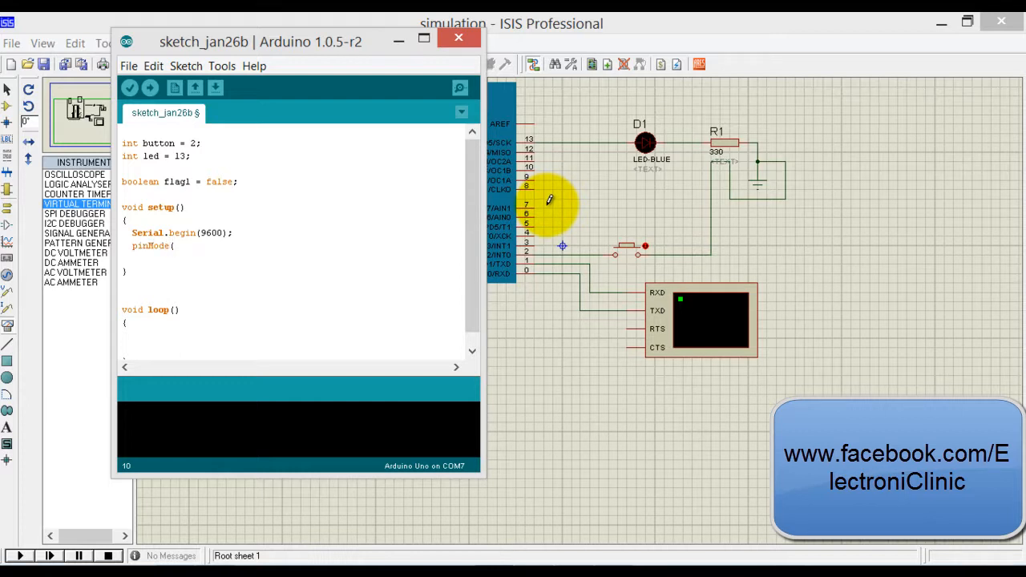
type("button,")
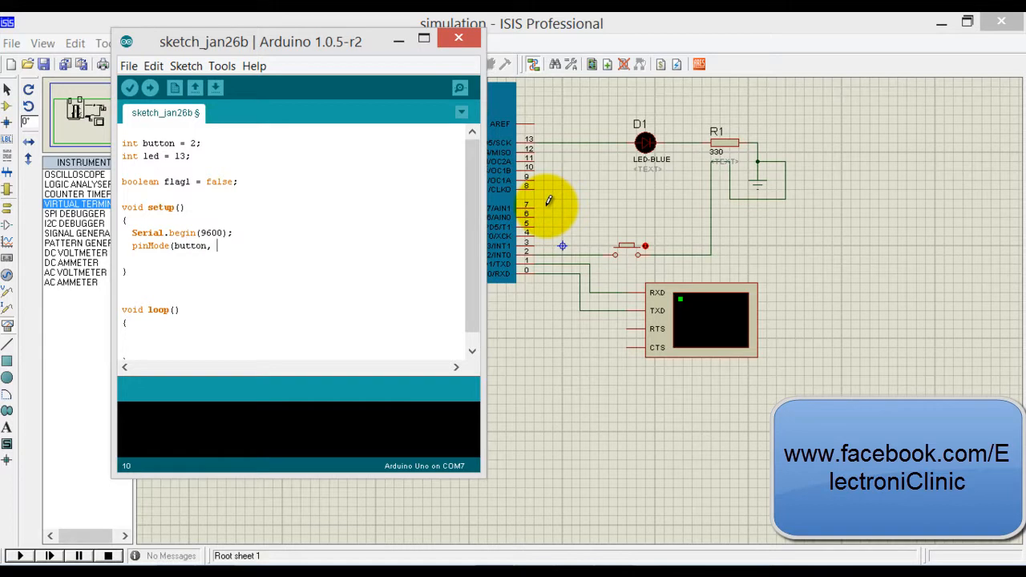
type("IPUNT")
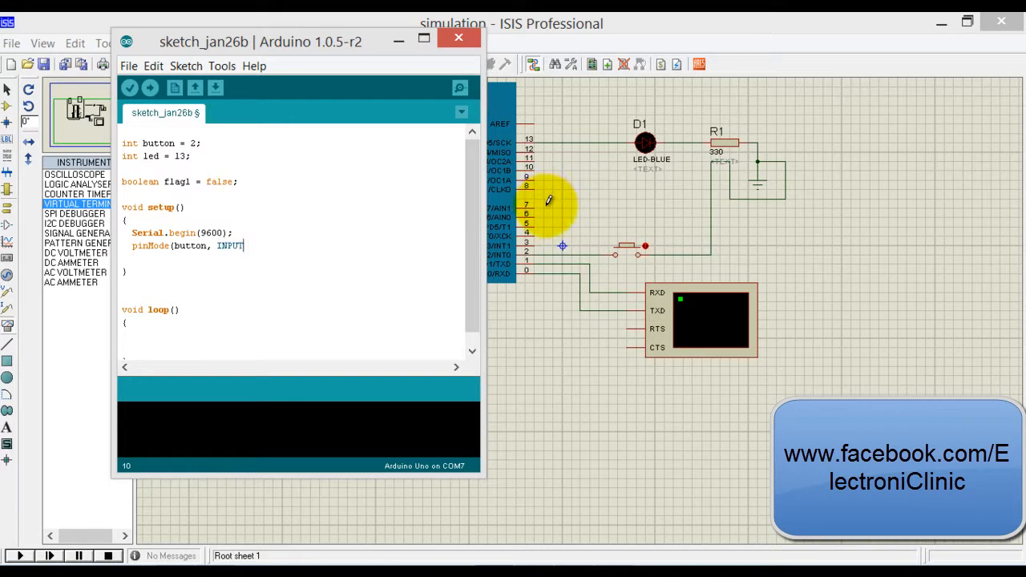
type(");")
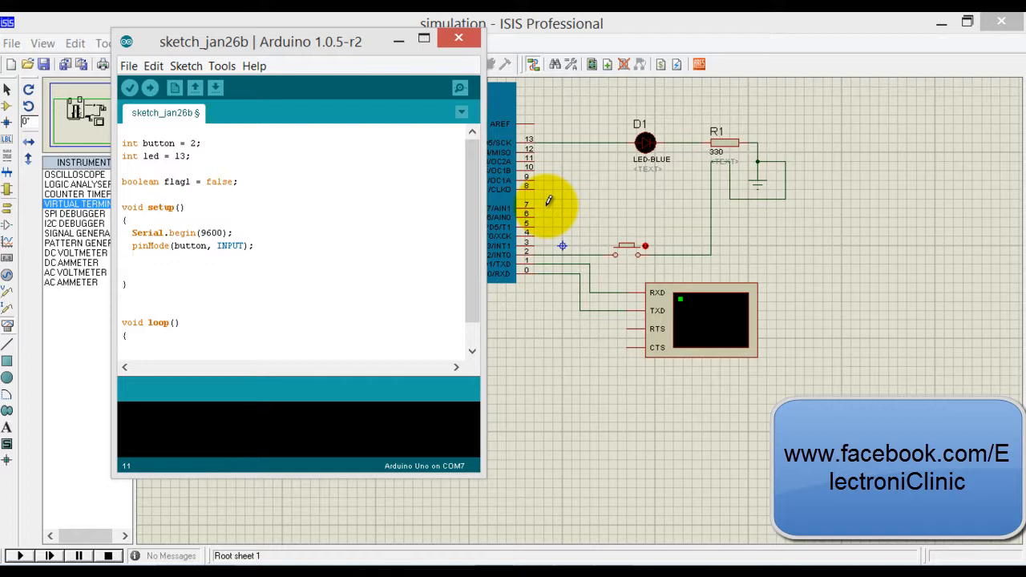
type("p")
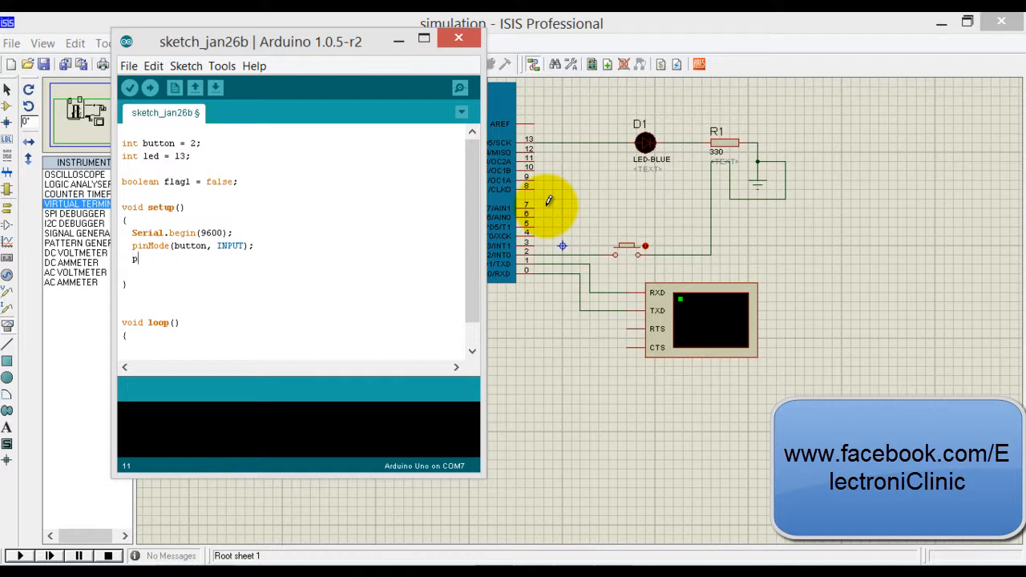
type("inMode(")
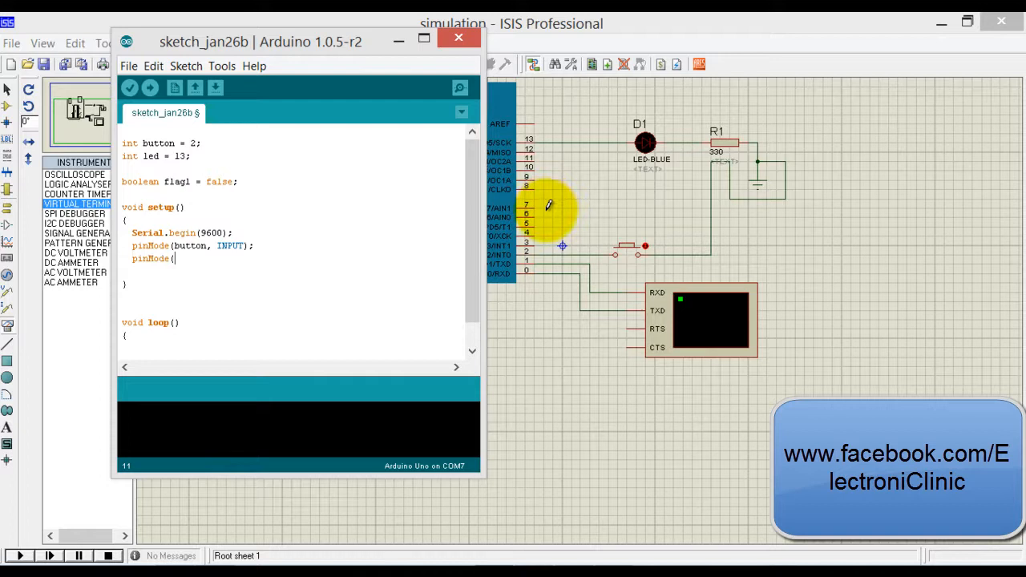
type("led, OUTPUT);")
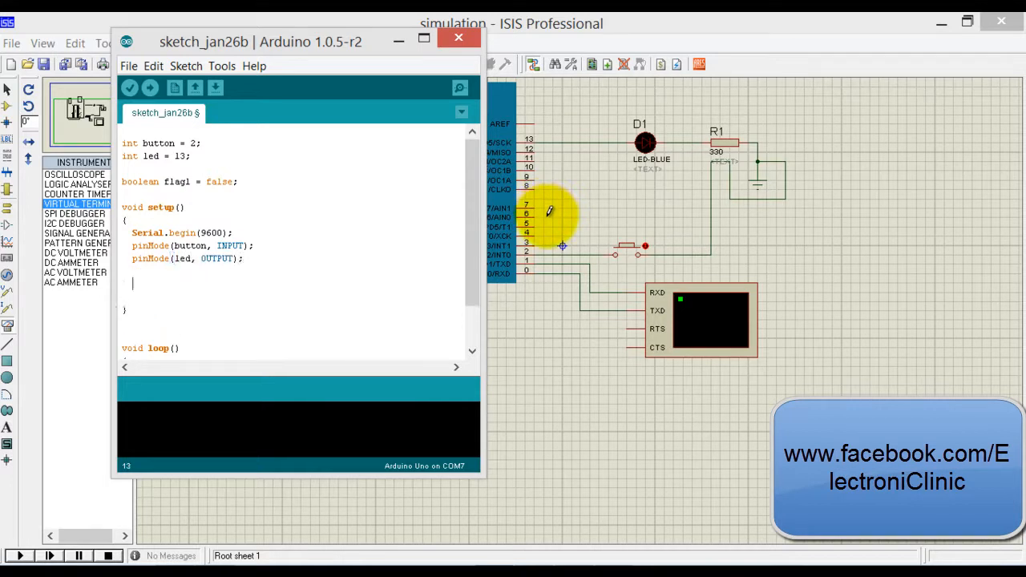
Step: Write button HIGH and led LOW with digitalWrite, then Serial.println("setup is completed")
type("digi")
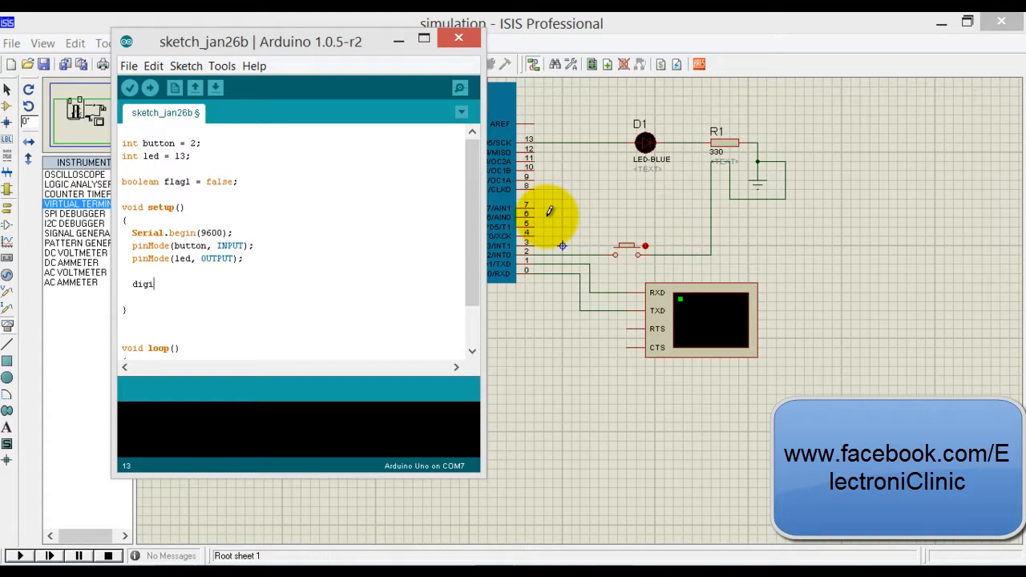
type("talWri")
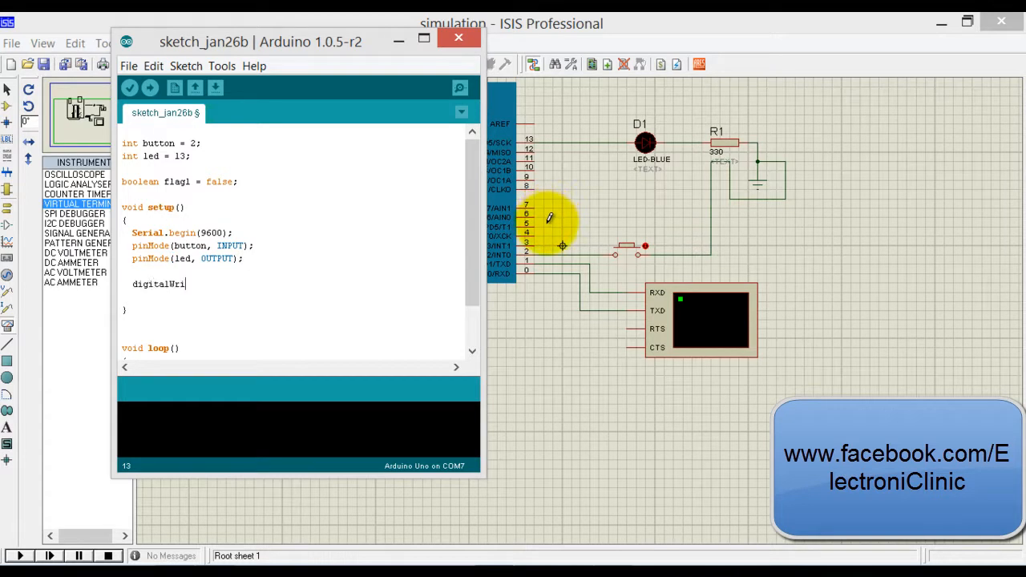
type("te(button, HIGH);")
type("d")
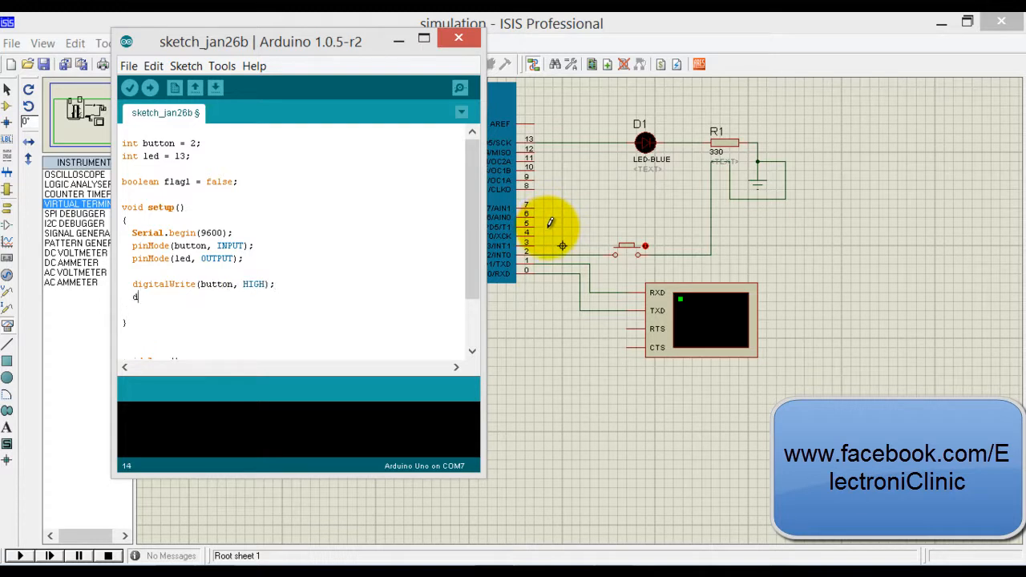
type("igitalWrite")
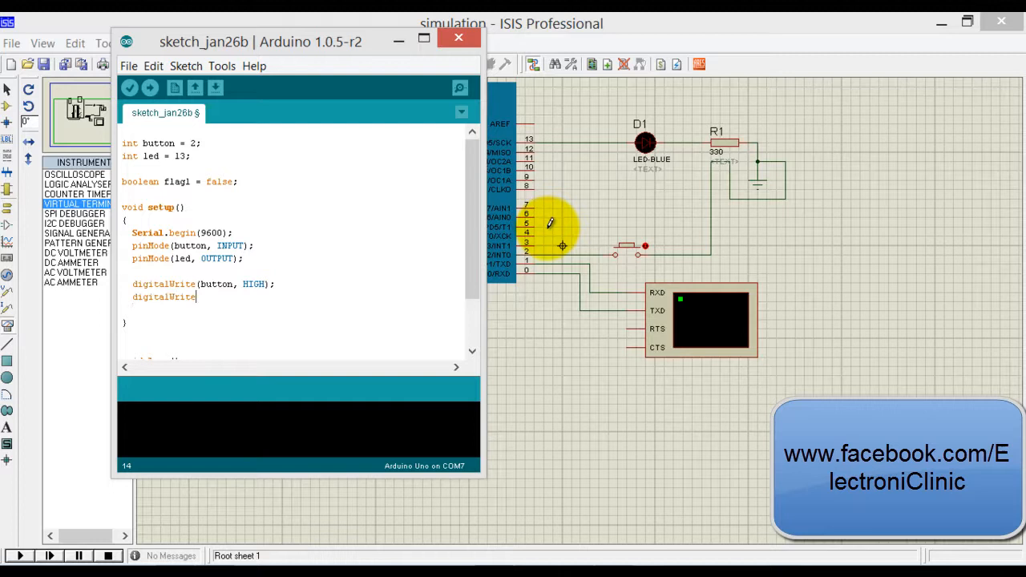
type("(led,")
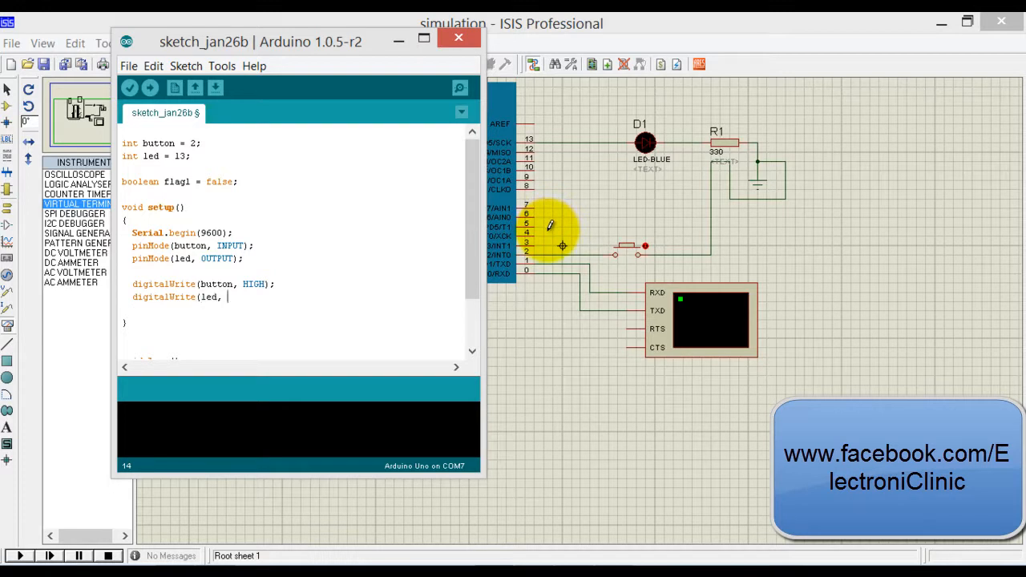
type("LOW);")
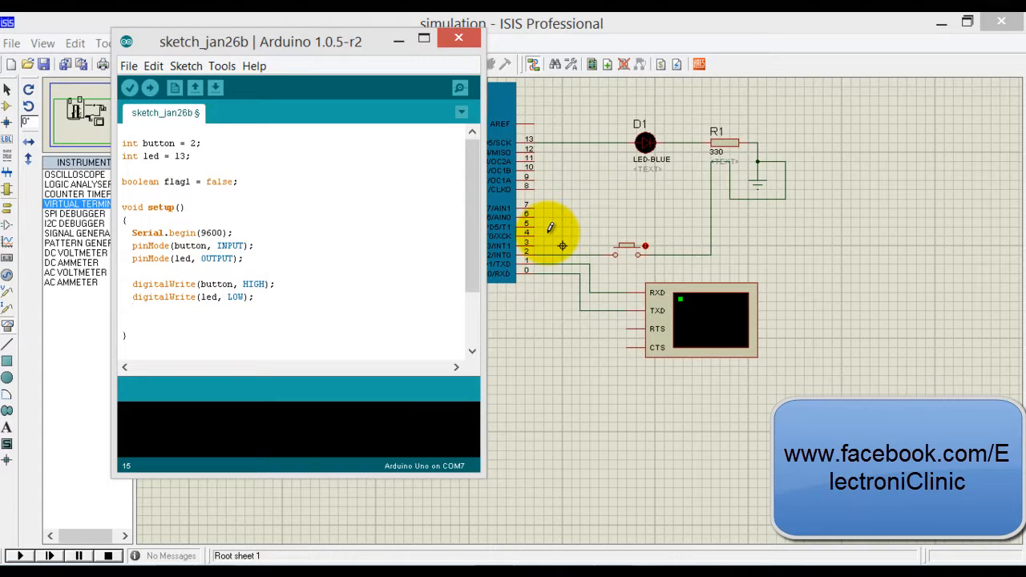
type("sER")
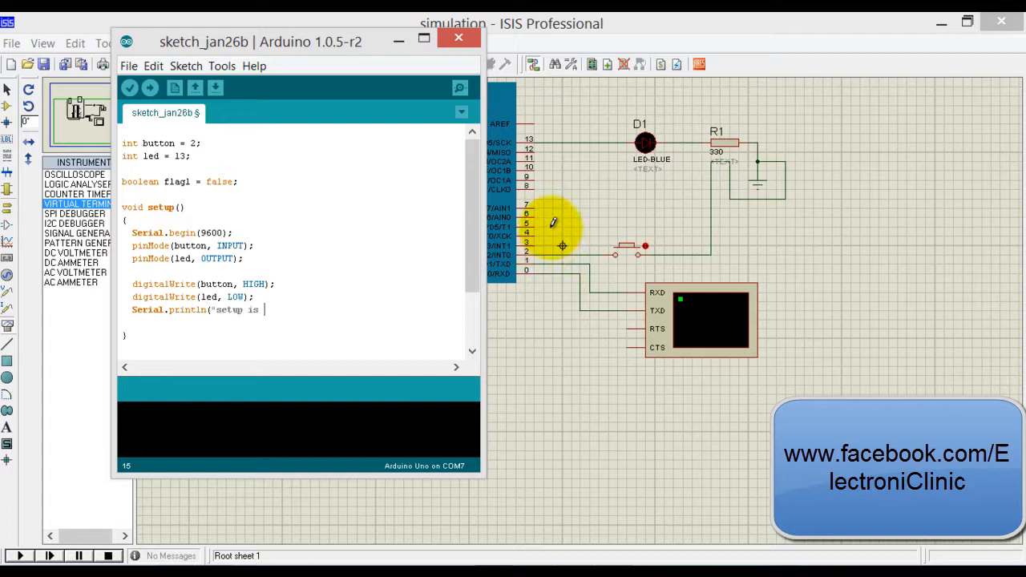
type("completed:")
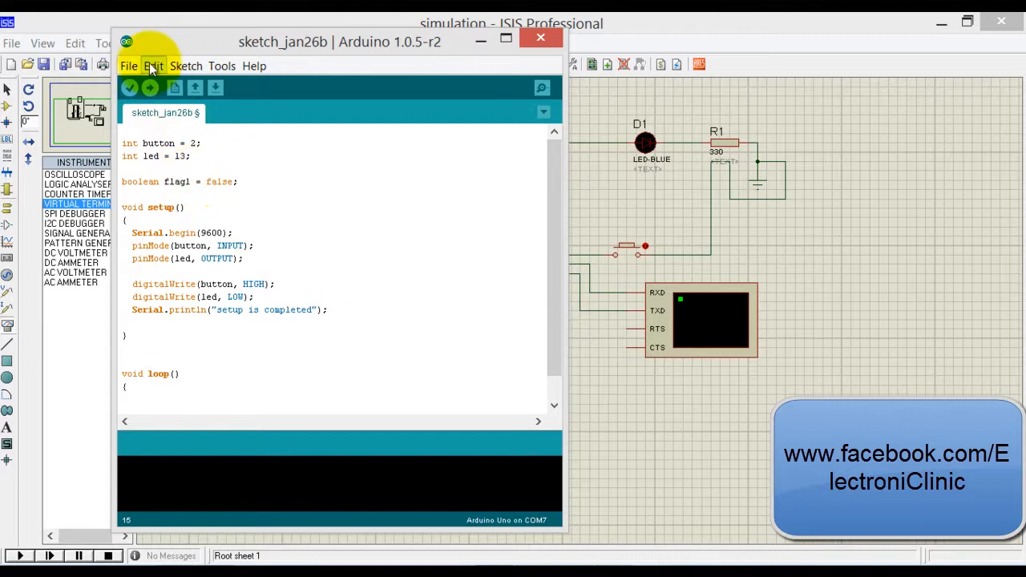
Step: Enable verbose compilation output in Preferences and compile the sketch with Verify
left_click(128, 66)
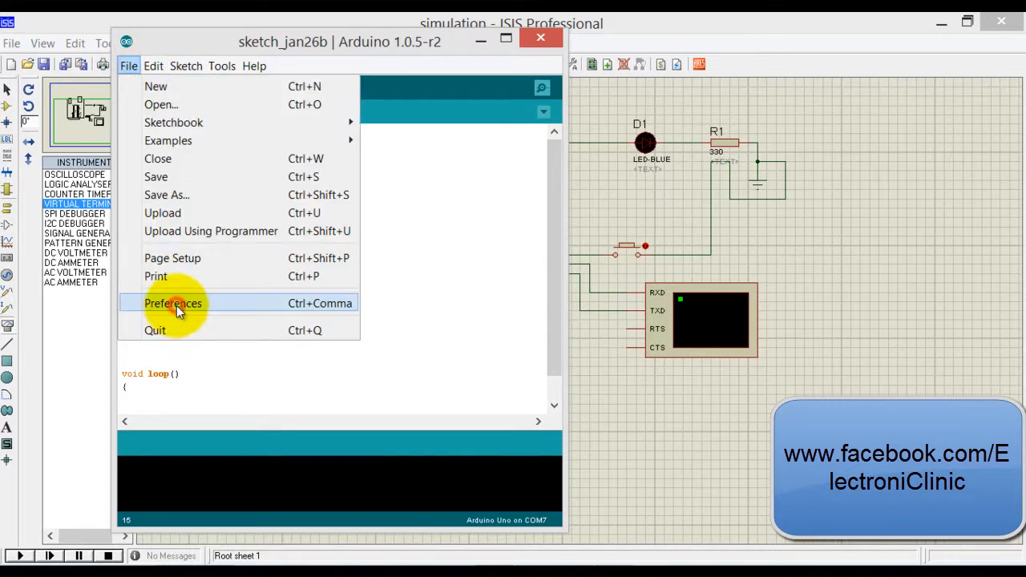
left_click(173, 303)
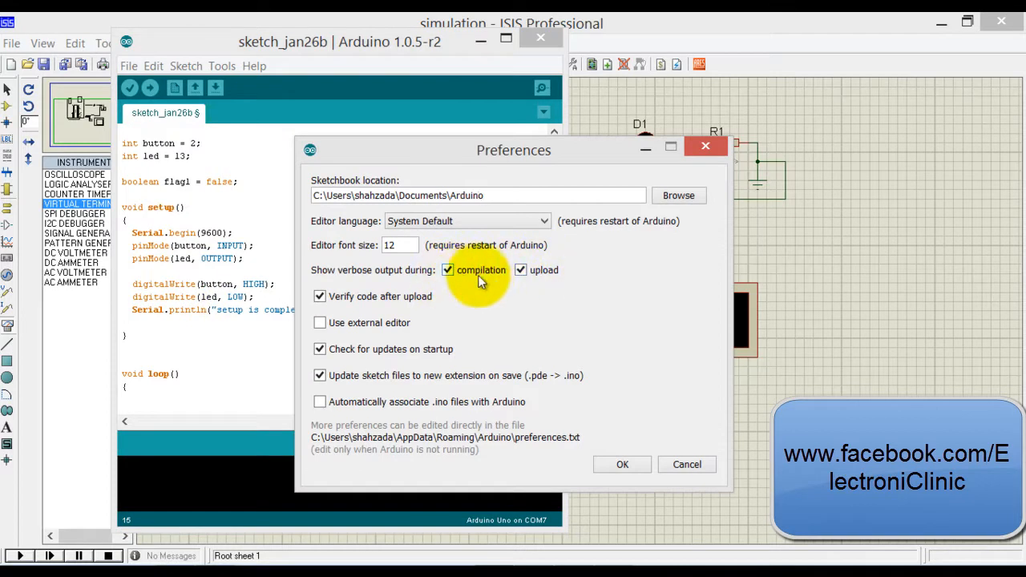
left_click(622, 466)
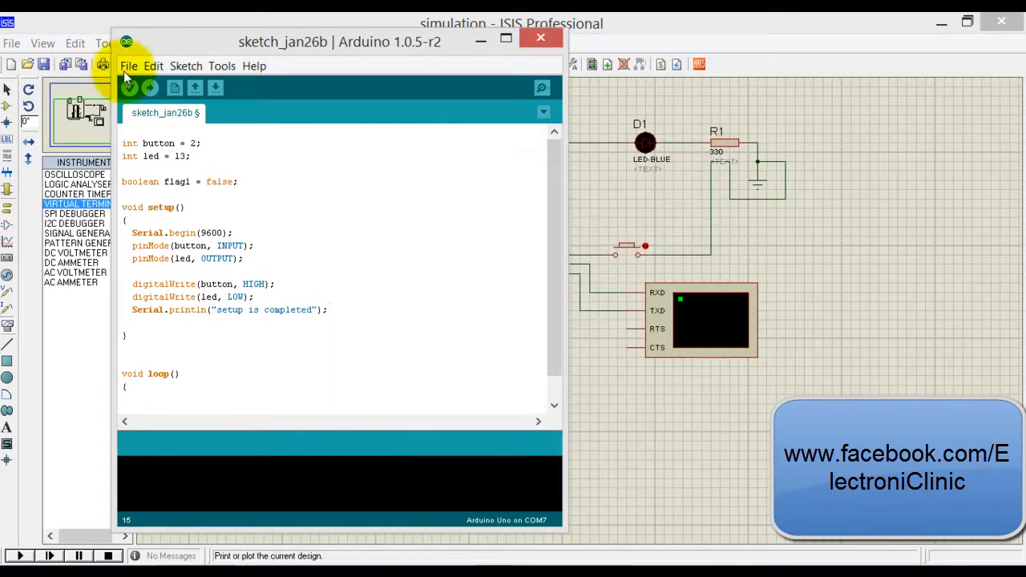
left_click(130, 86)
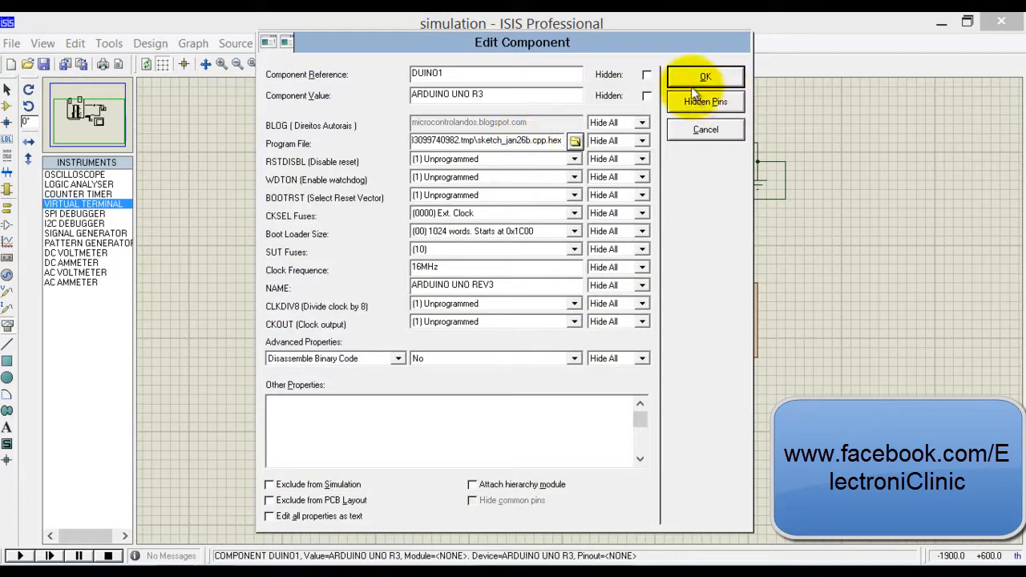
Step: Load the compiled .hex into the Arduino UNO and run the simulation to show 'setup is completed'
left_click(706, 77)
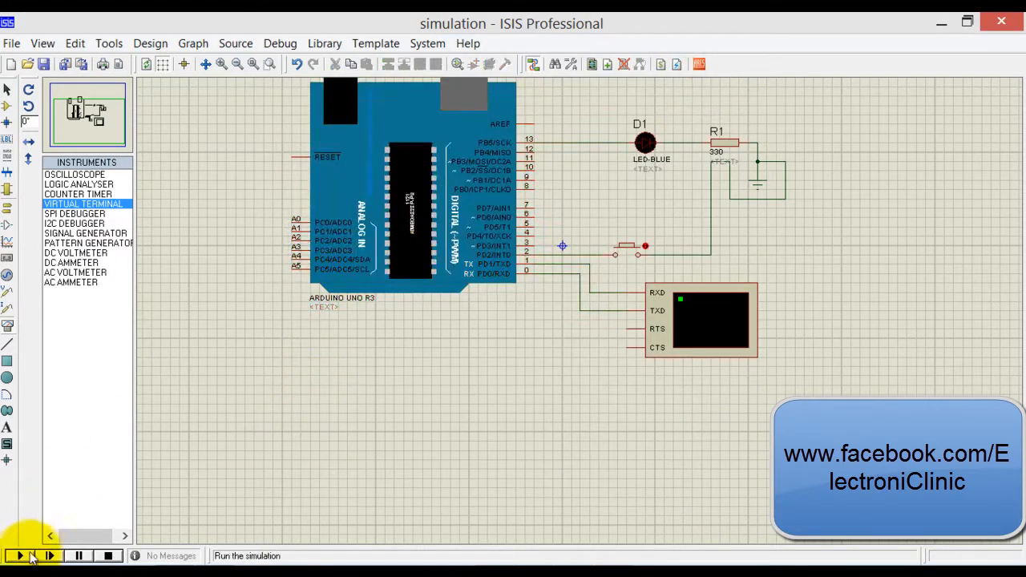
left_click(19, 555)
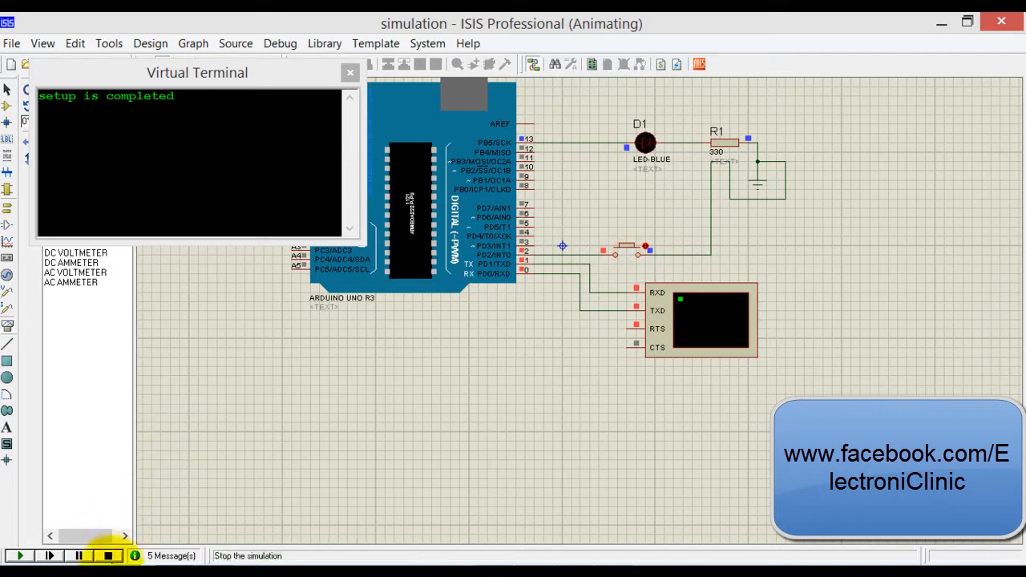
left_click(110, 555)
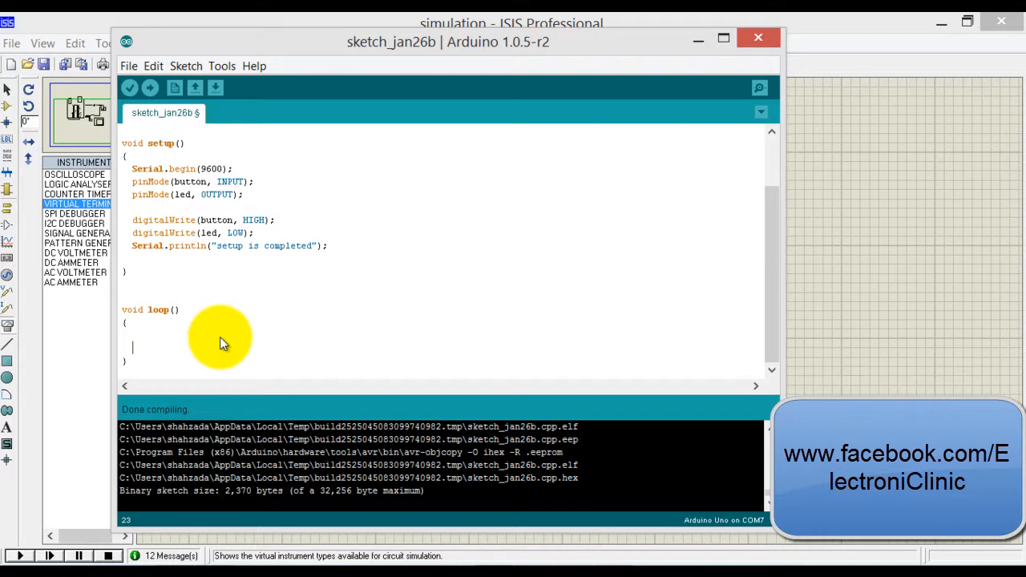
Step: In loop(), add the condition if(digitalRead(button) == LOW)
type("if( di")
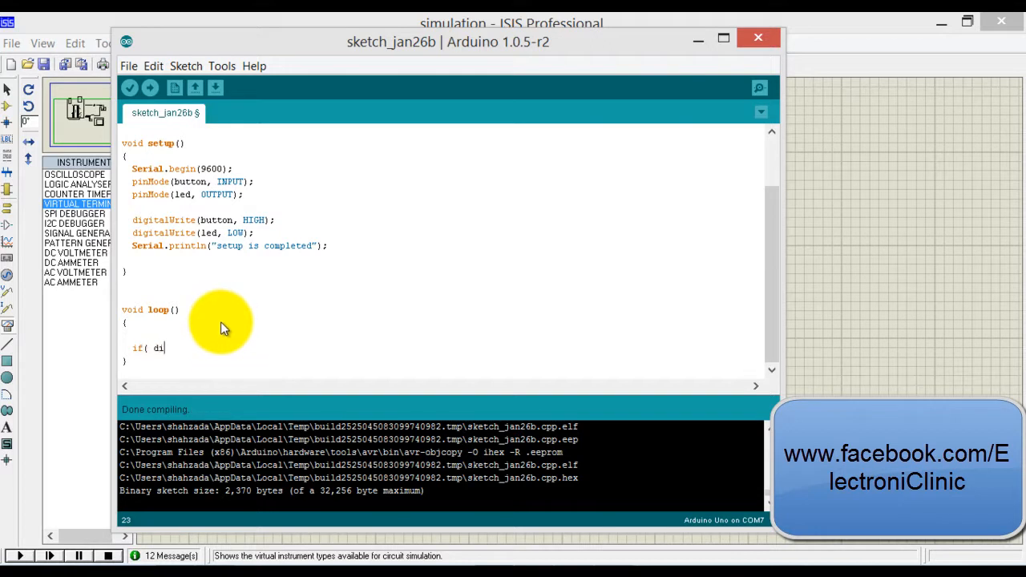
type("gitalRead")
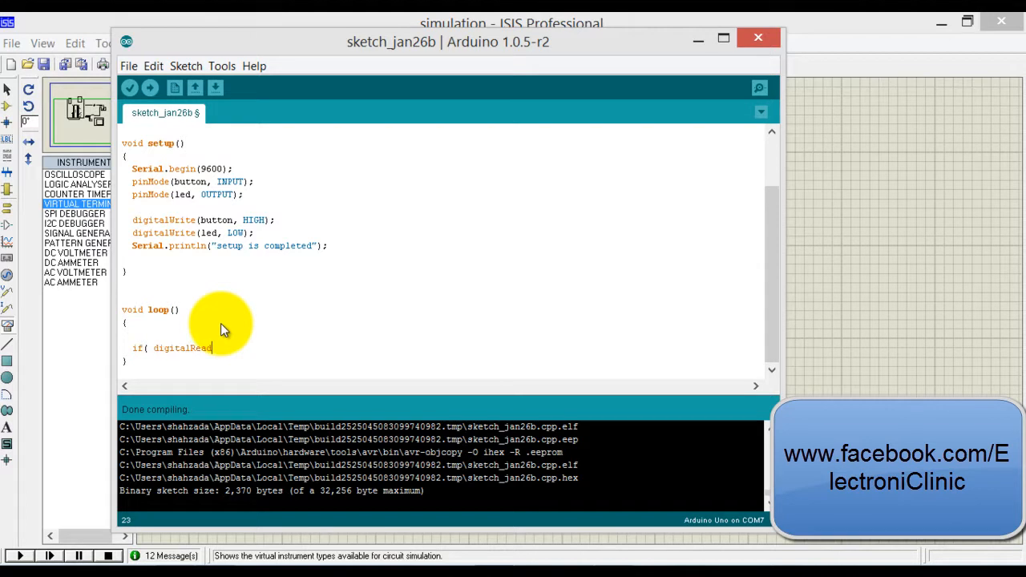
type("(button")
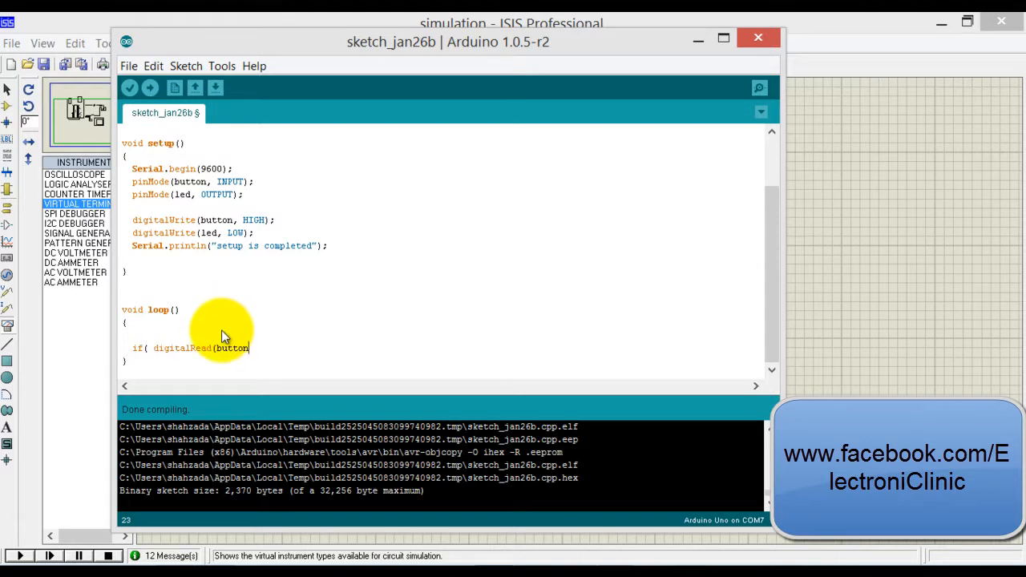
type(") == 0")
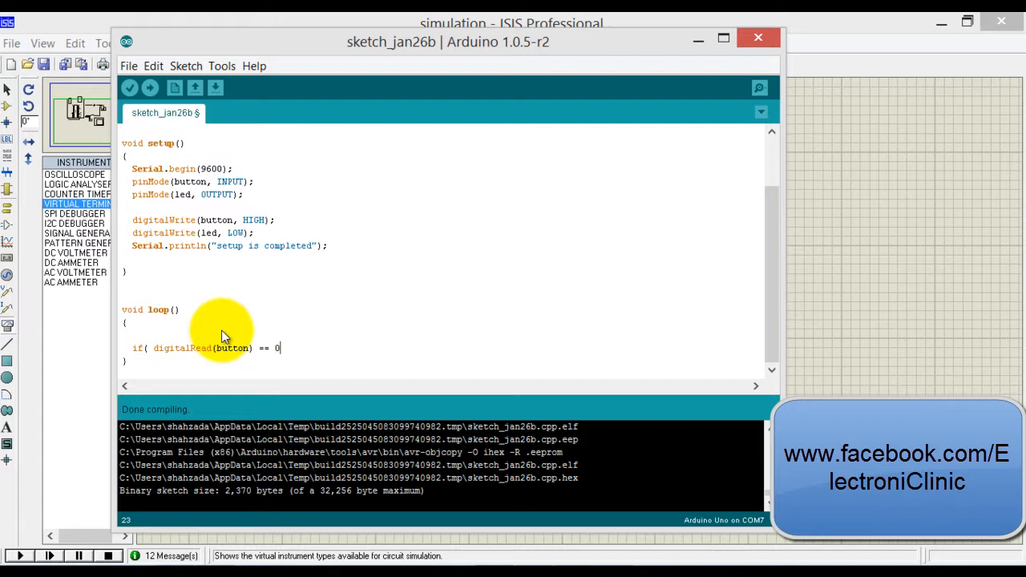
type("LOW)")
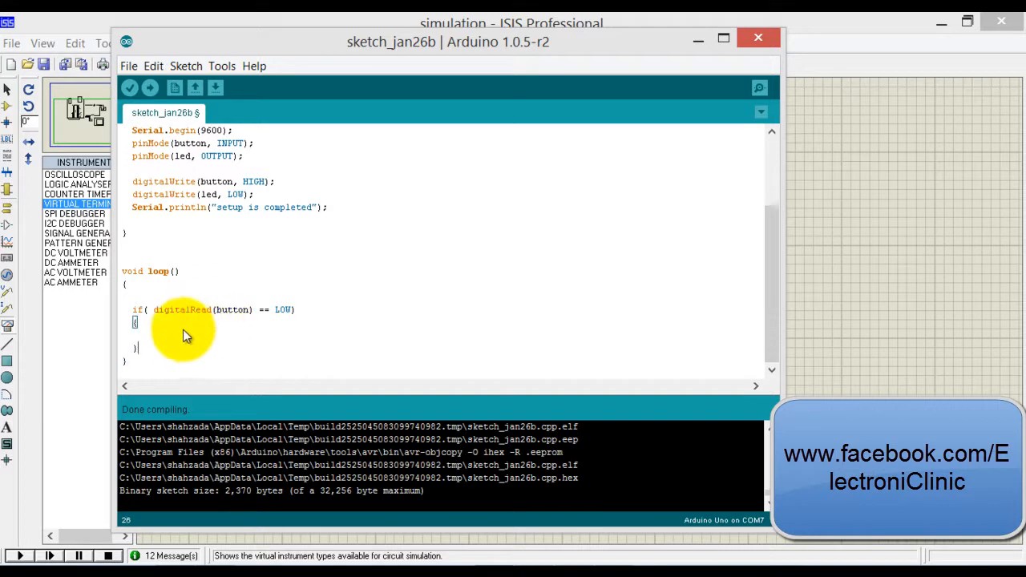
Step: Inside the if, write digitalWrite(led, HIGH) and Serial.println("led is ON")
type("D")
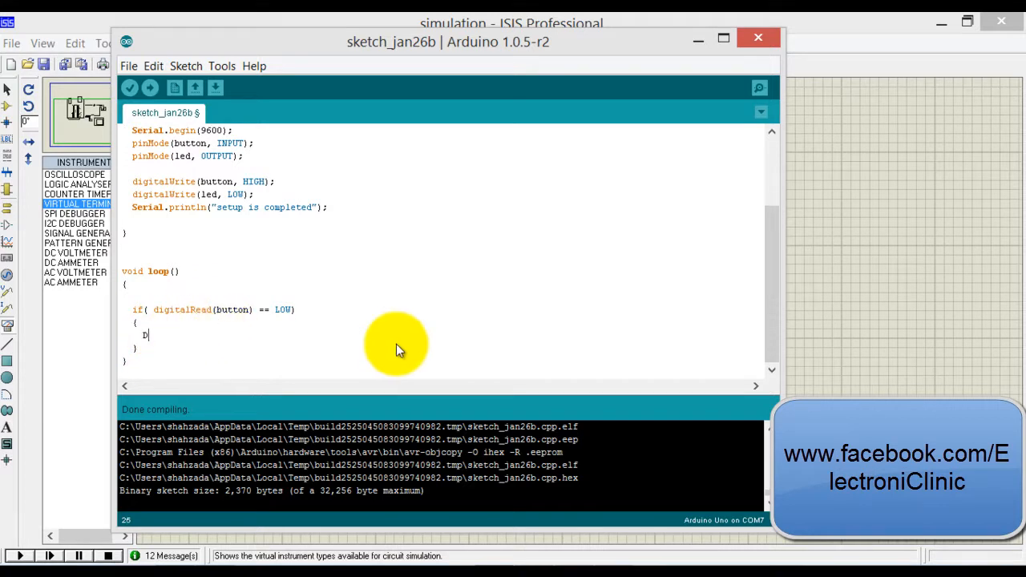
type("igi")
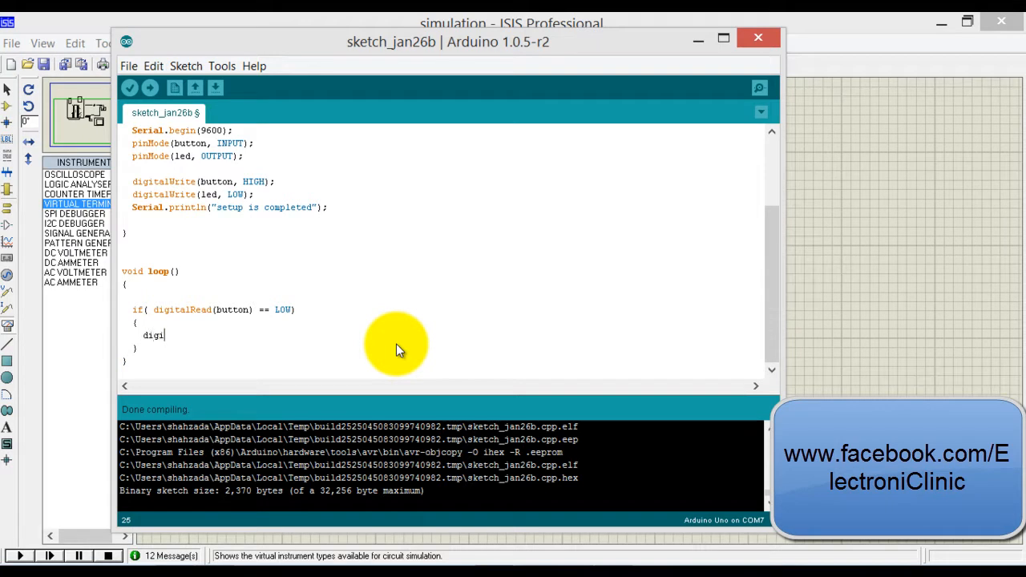
type("talWrite(")
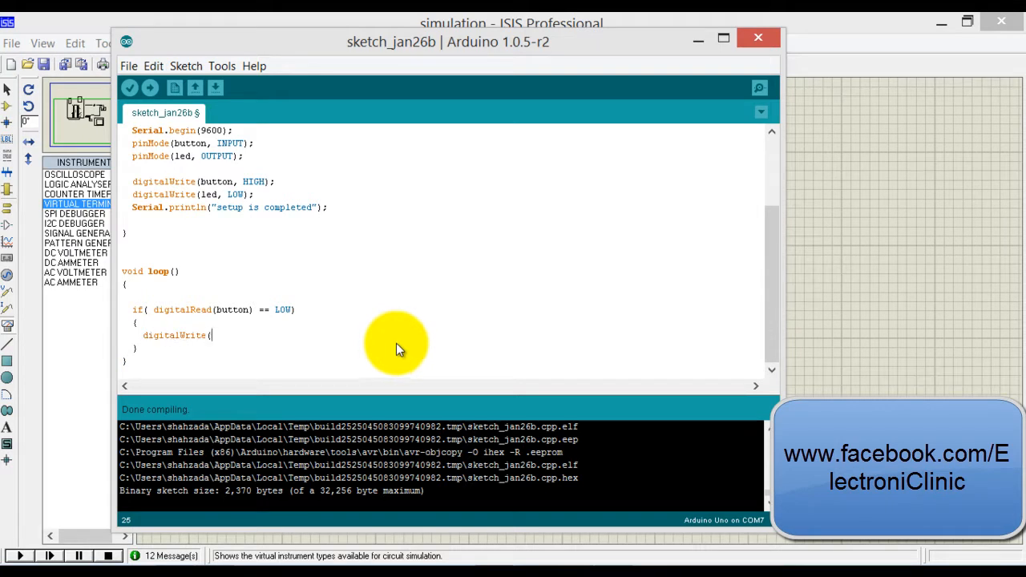
type("led, HIGH);")
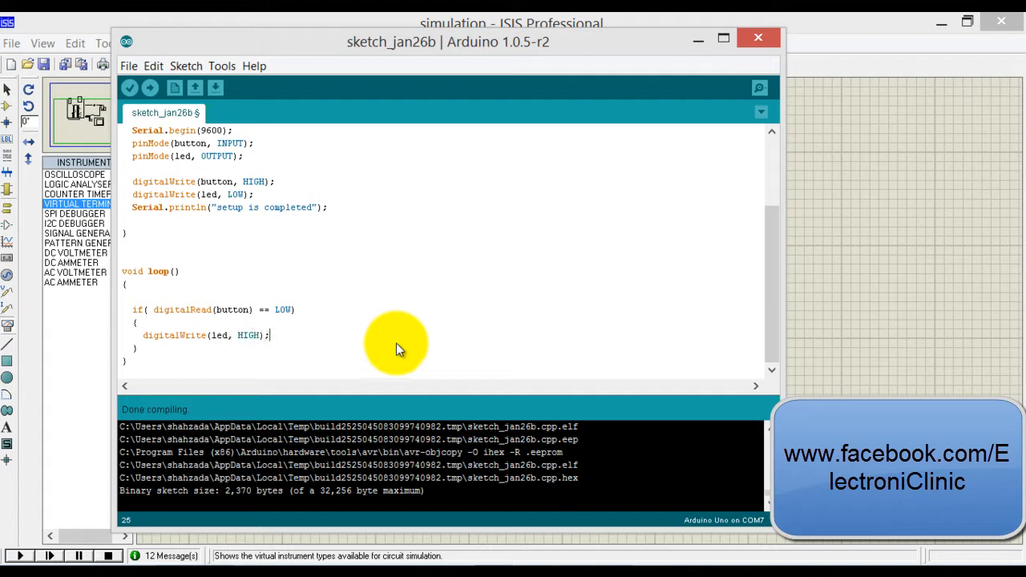
type("s")
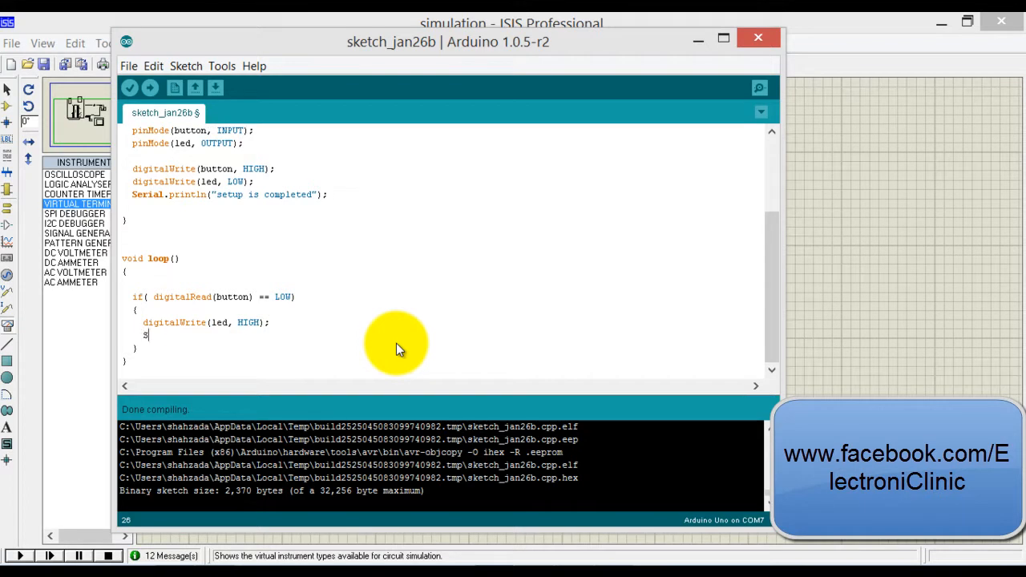
type("erial.prin")
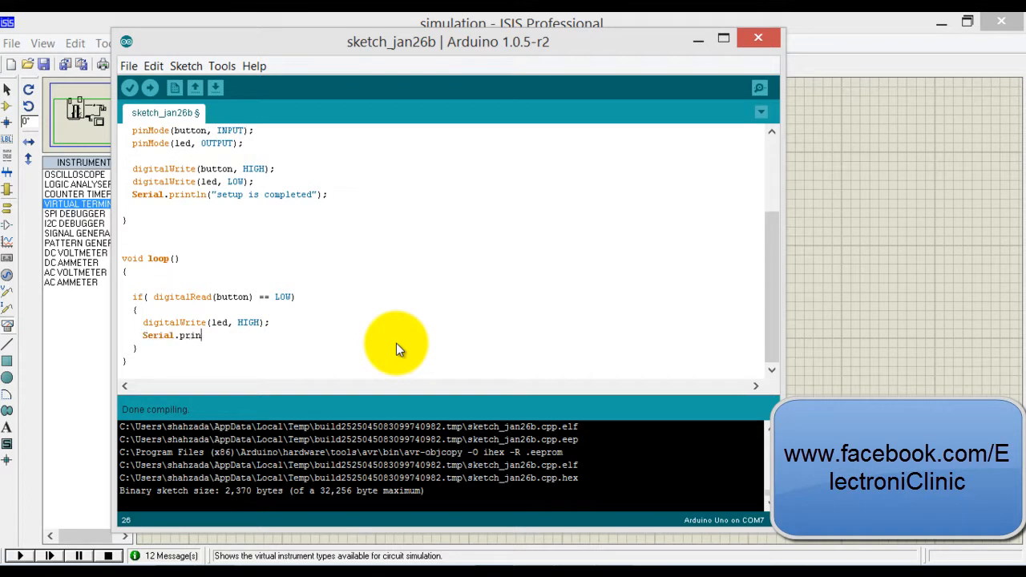
type("tln(\"led is ON\");")
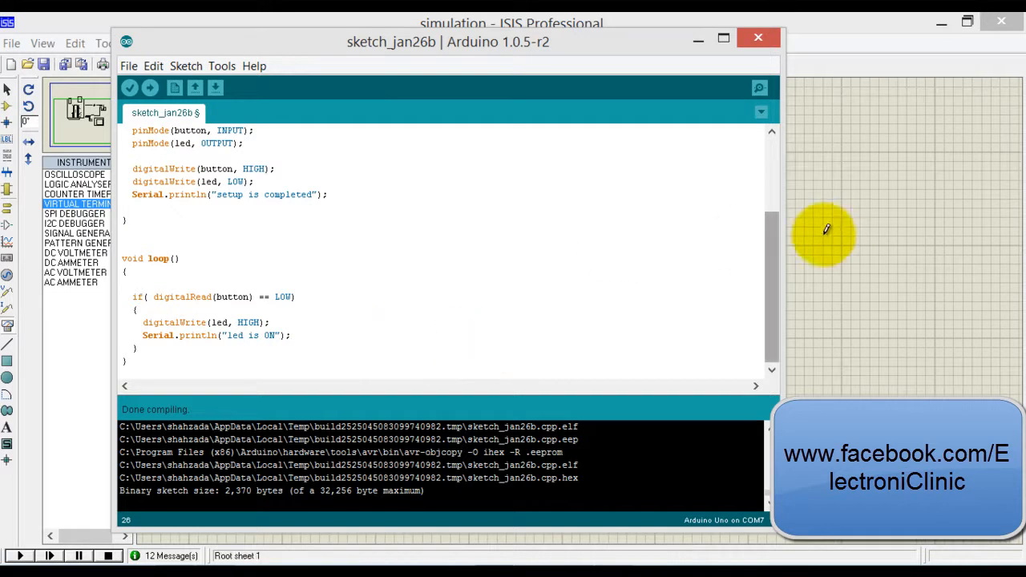
mouse_move(152, 356)
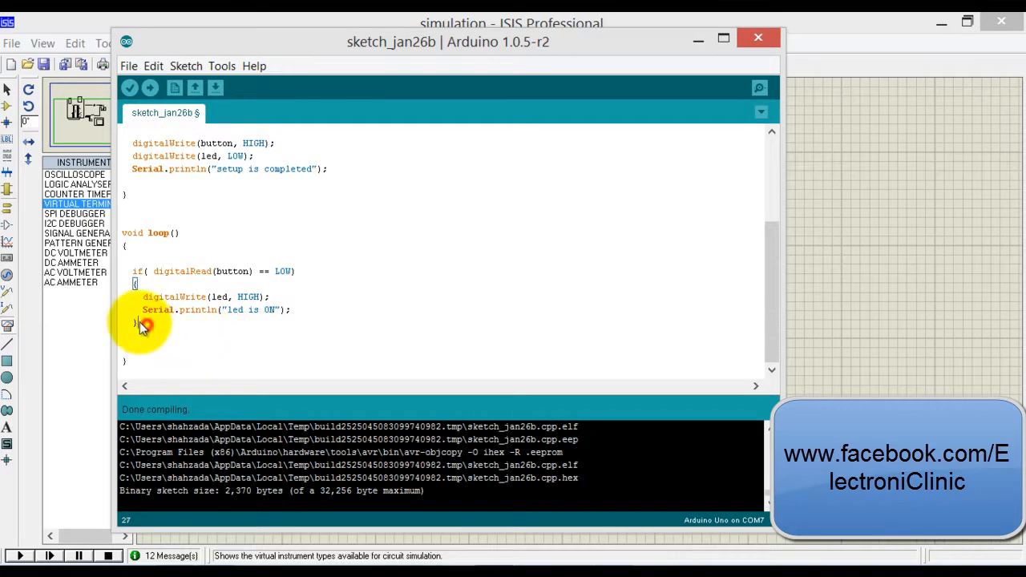
Step: Duplicate the button-LOW block as a button-HIGH check that sets led LOW and prints 'led is OFF'
left_click_drag(137, 271, 153, 324)
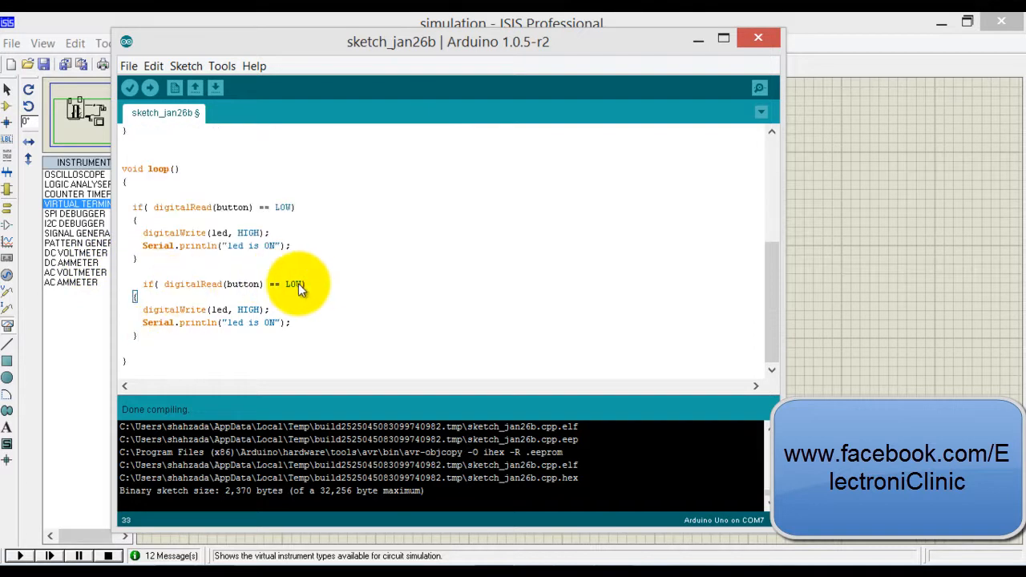
key("BackSpace")
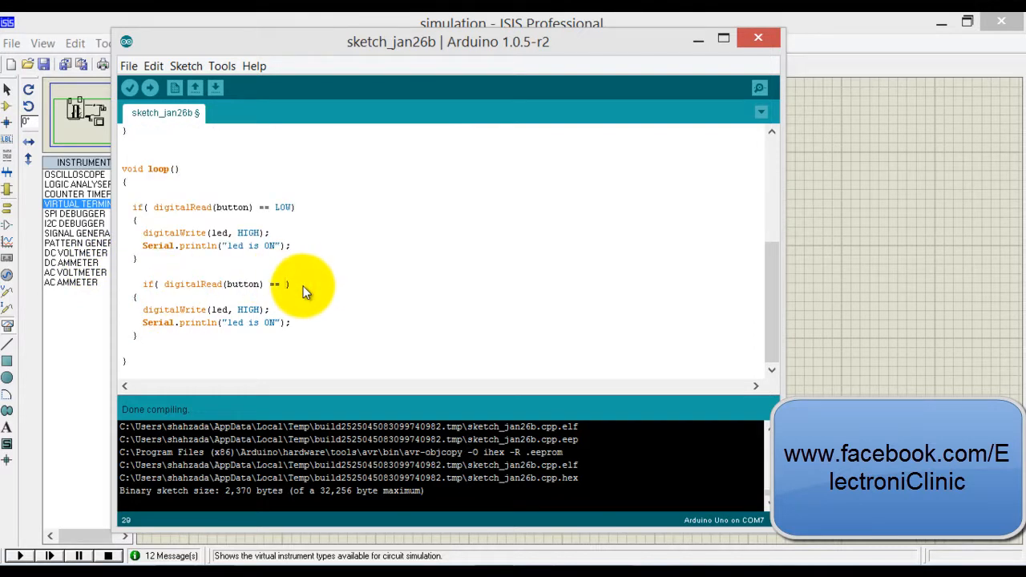
type("HIGH")
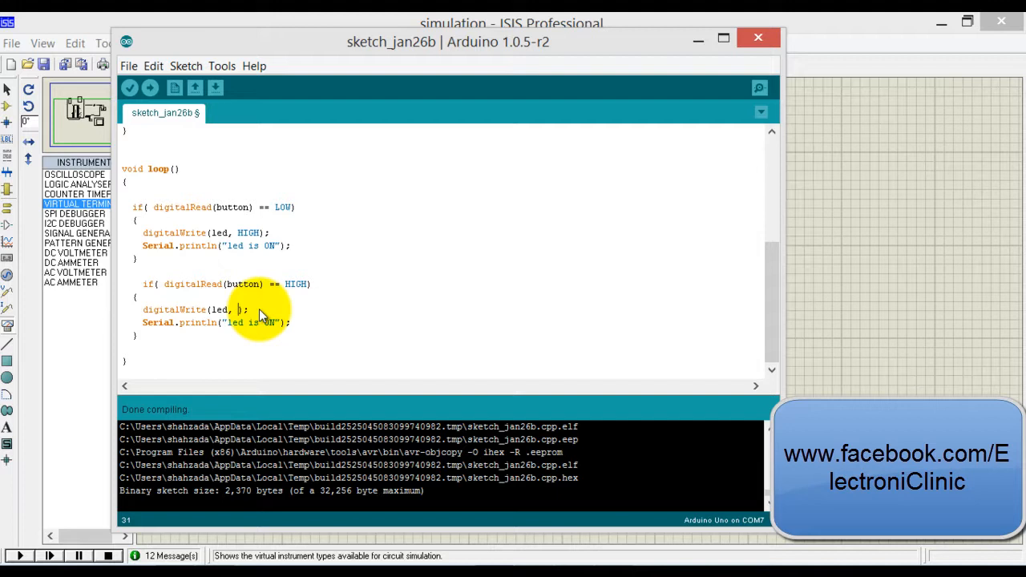
type("LOW")
type("digital")
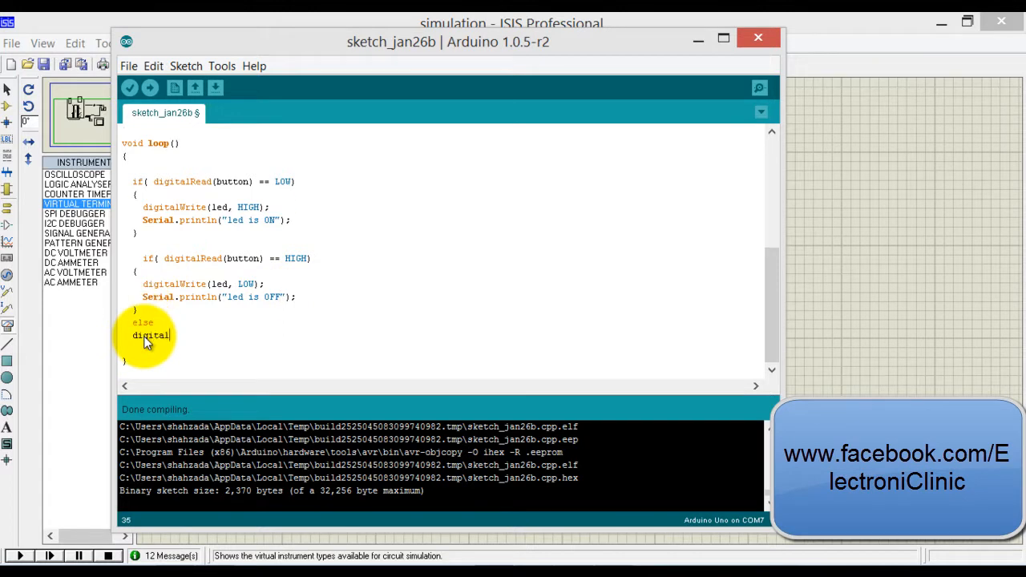
Step: Add the else branch digitalWrite(button, HIGH); to the new check
type("Write(")
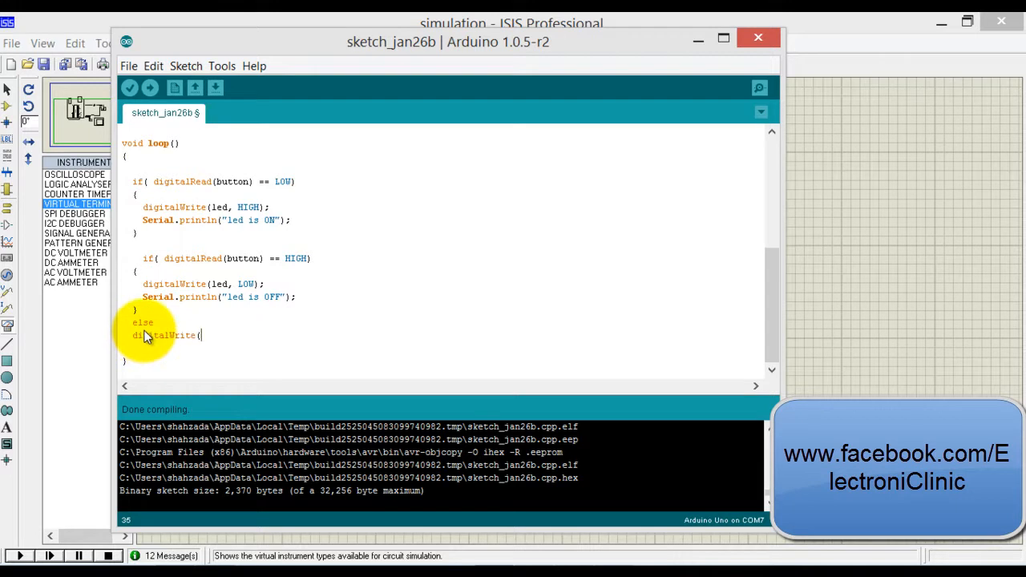
type("bu")
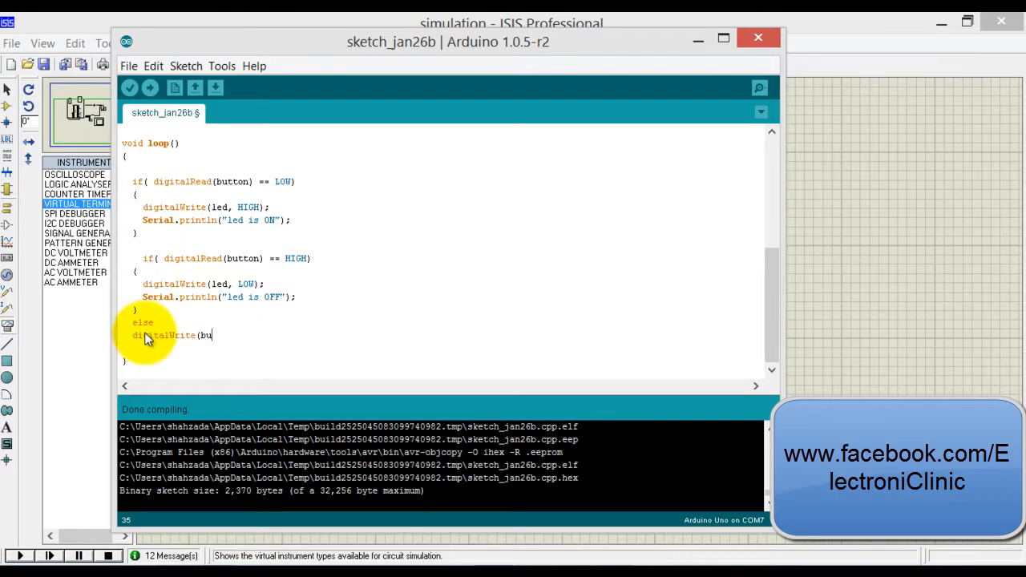
type("tton, H")
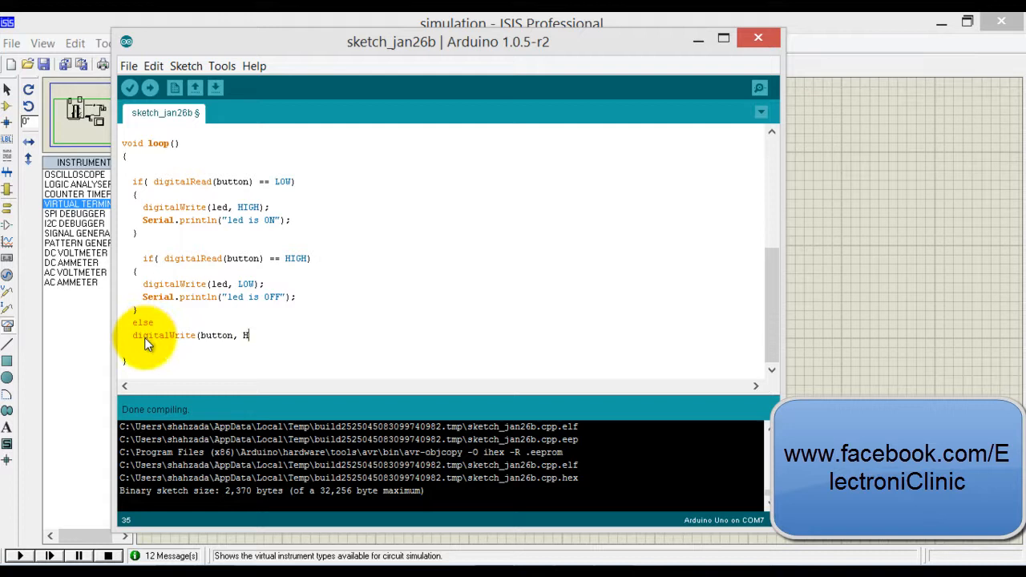
type("IGH);")
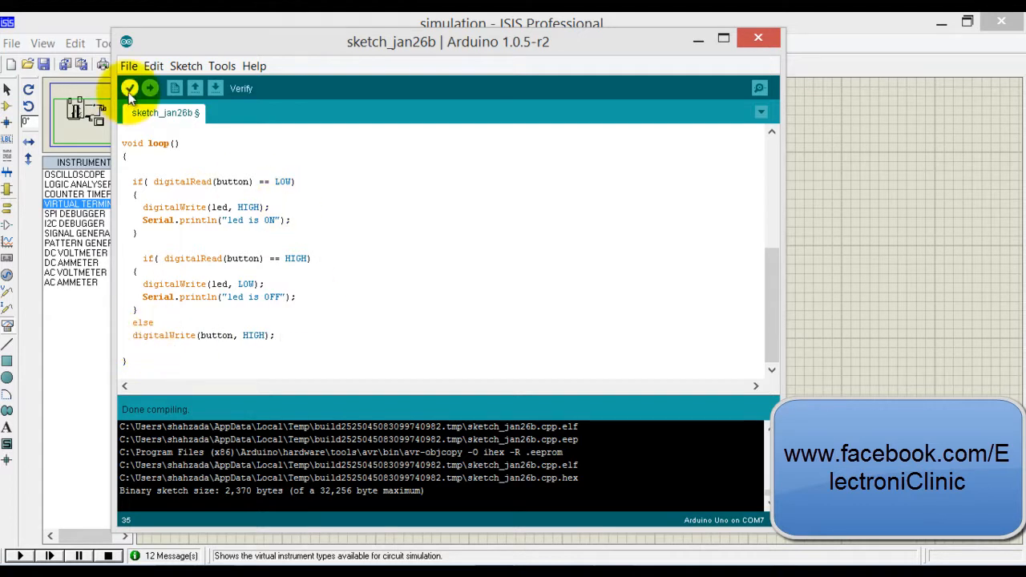
Step: Run the ISIS simulation, watch the terminal repeat 'led is ON', then stop it
left_click(130, 88)
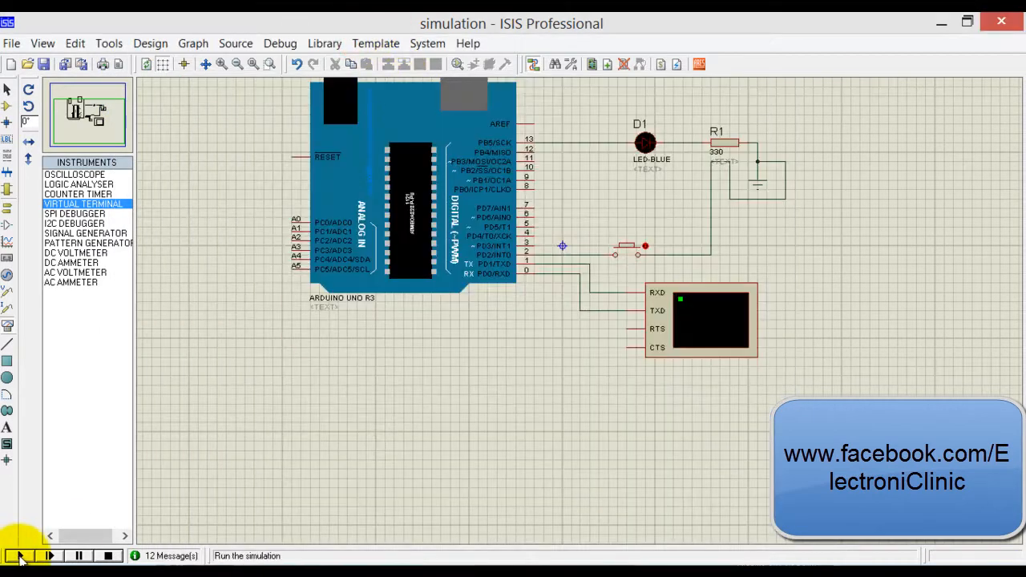
left_click(19, 555)
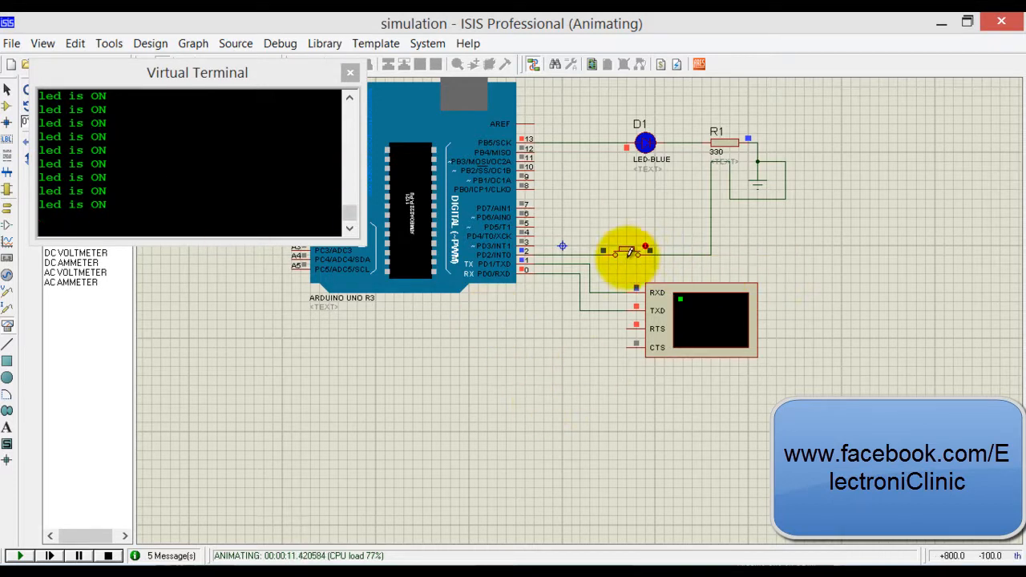
mouse_move(489, 510)
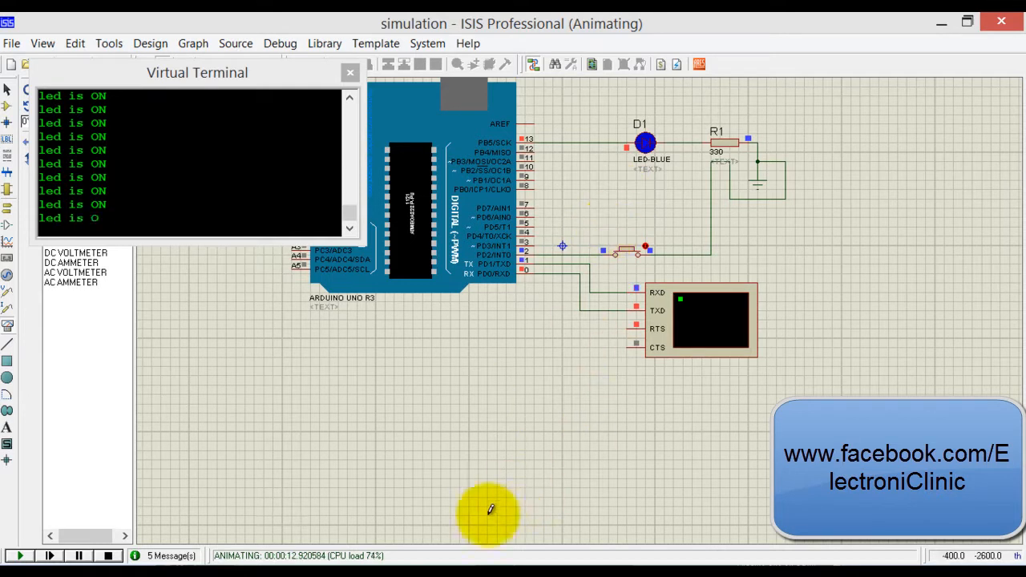
left_click(109, 555)
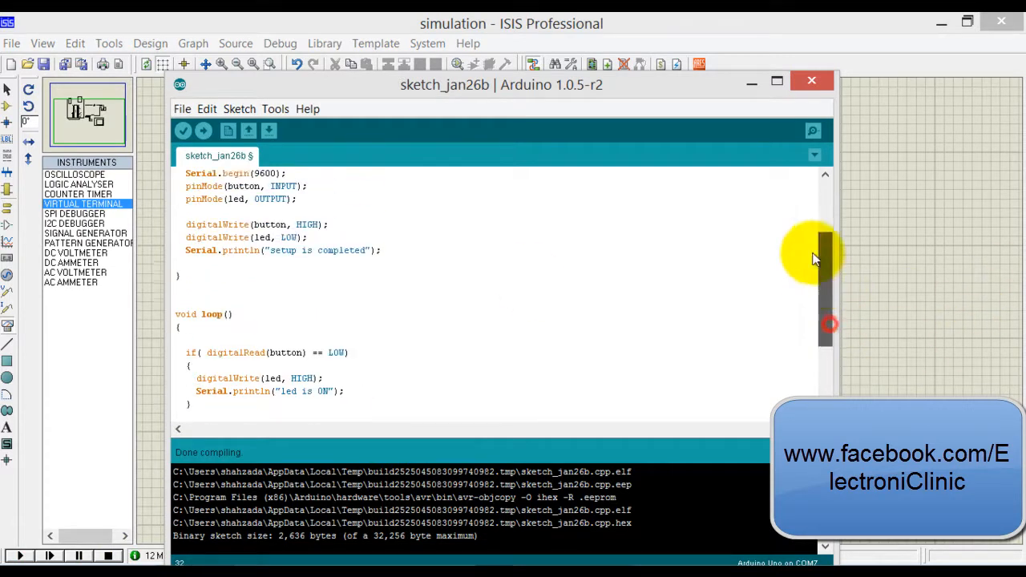
Step: Extend the first condition to if((digitalRead(button) == LOW) && (flag1==false))
scroll("down", 3)
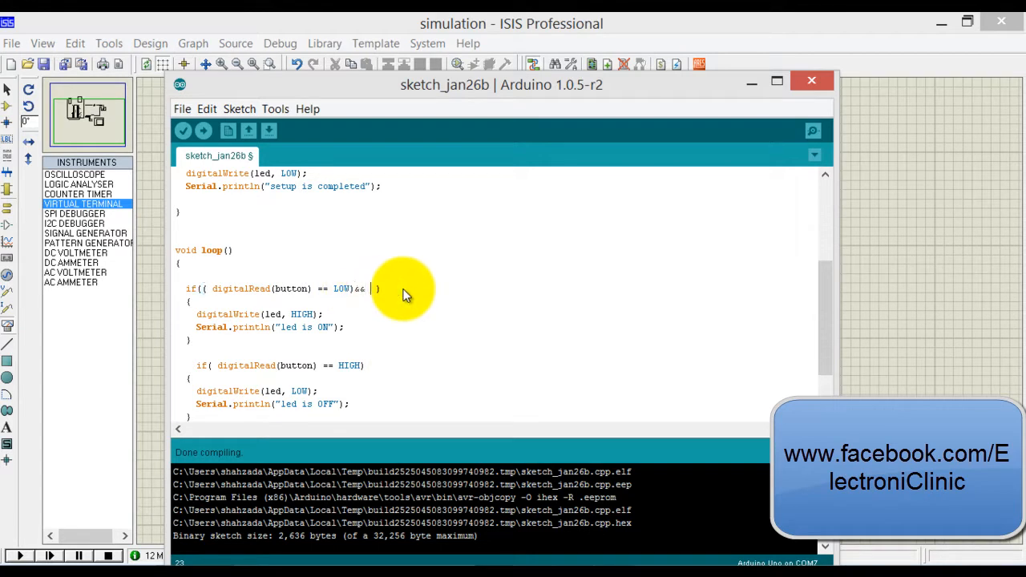
type("(")
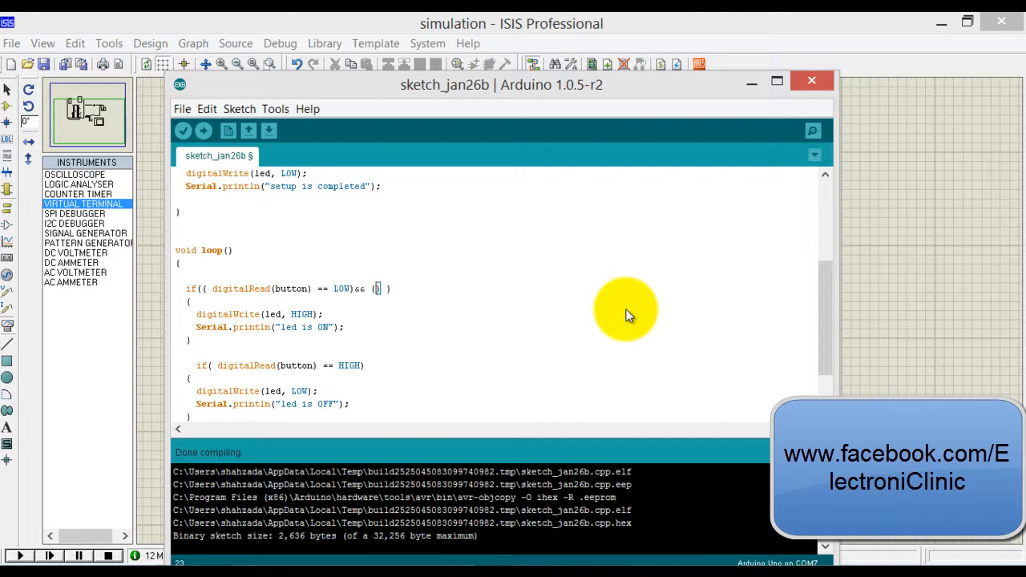
type("flag1")
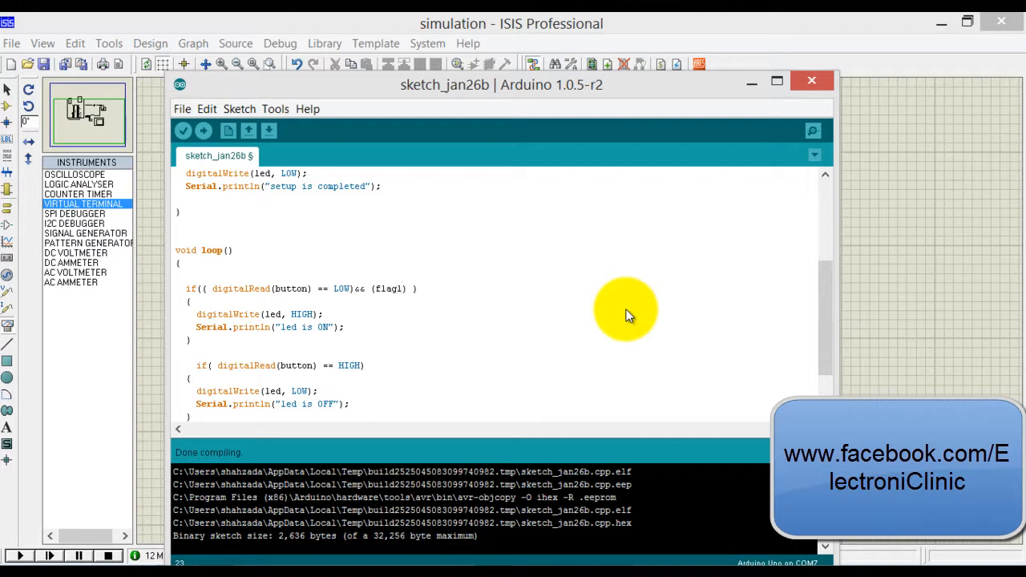
type("==false")
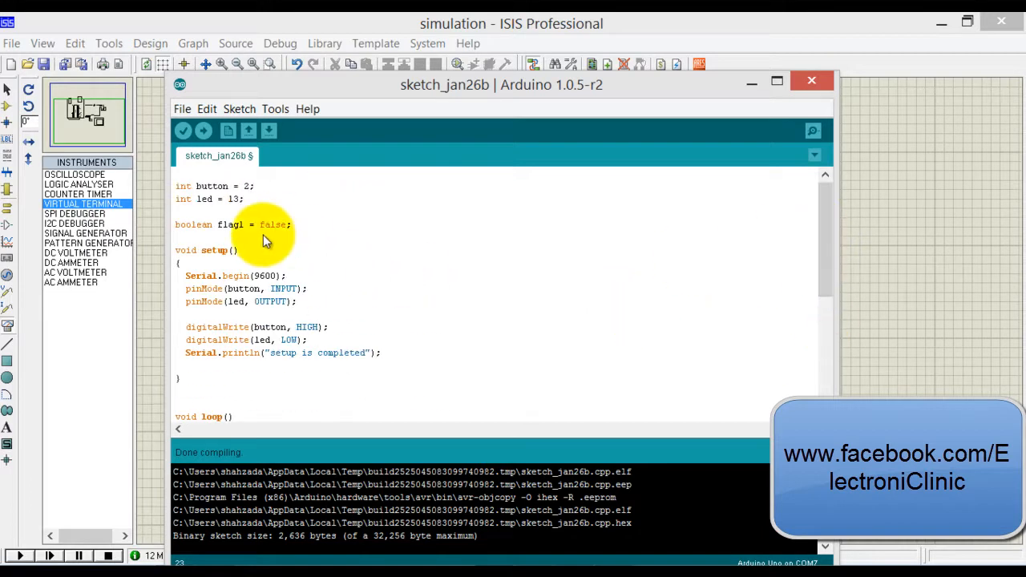
scroll("down", 3)
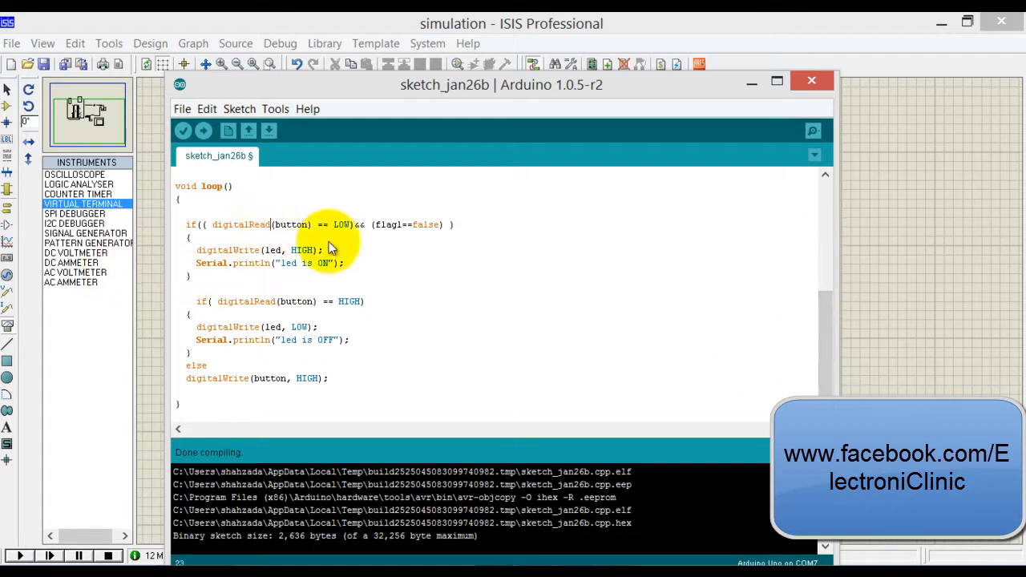
mouse_move(425, 234)
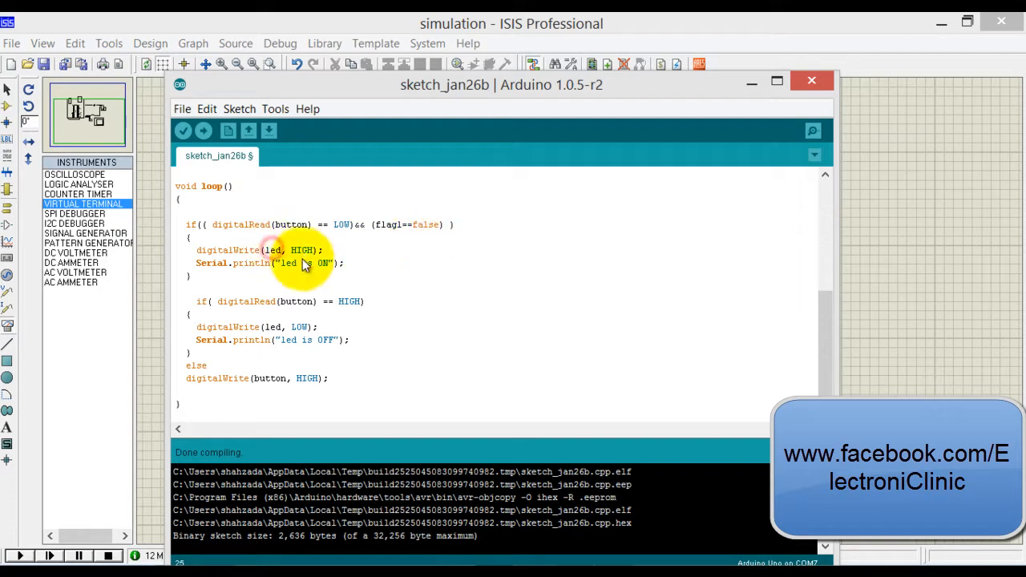
mouse_move(343, 265)
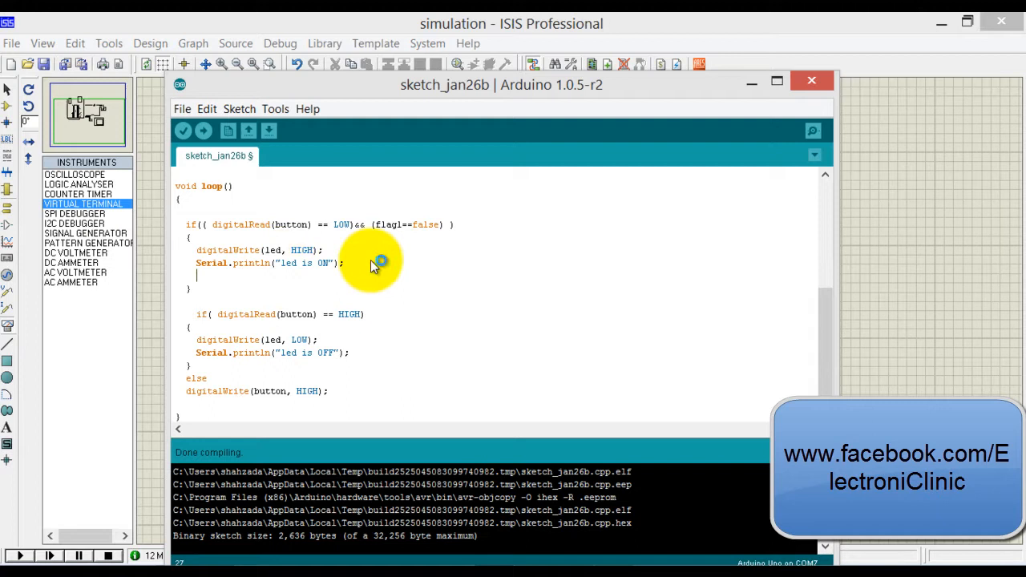
Step: Set flag1 = true in the LOW branch and require flag1 == true in the HIGH condition
type("flag1")
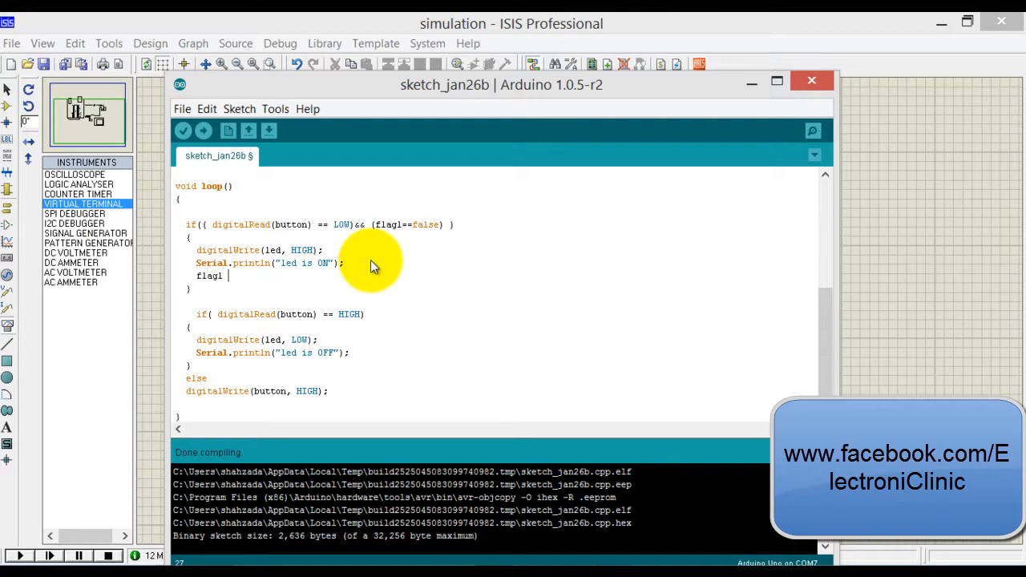
type("= true;")
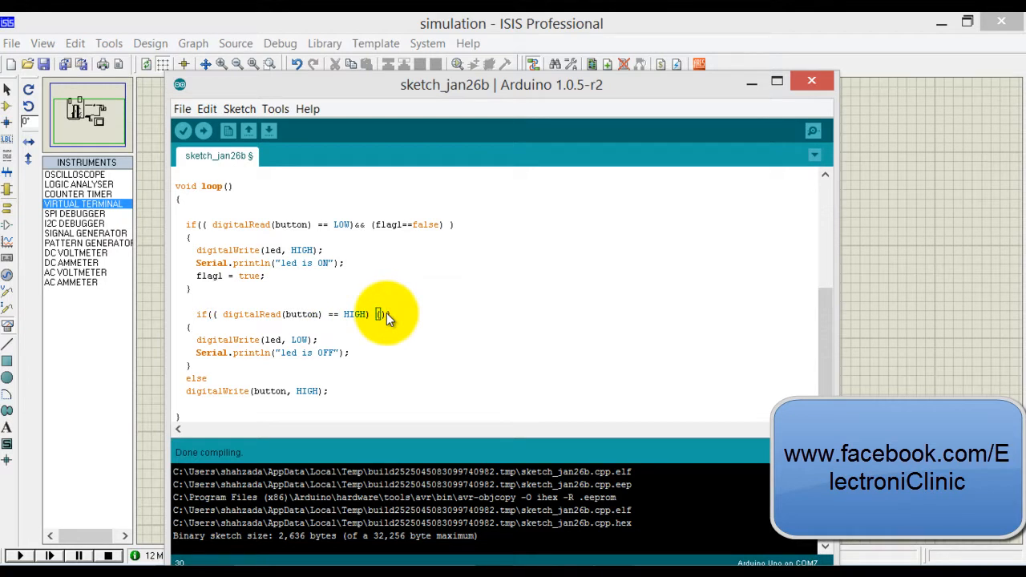
type("flag1")
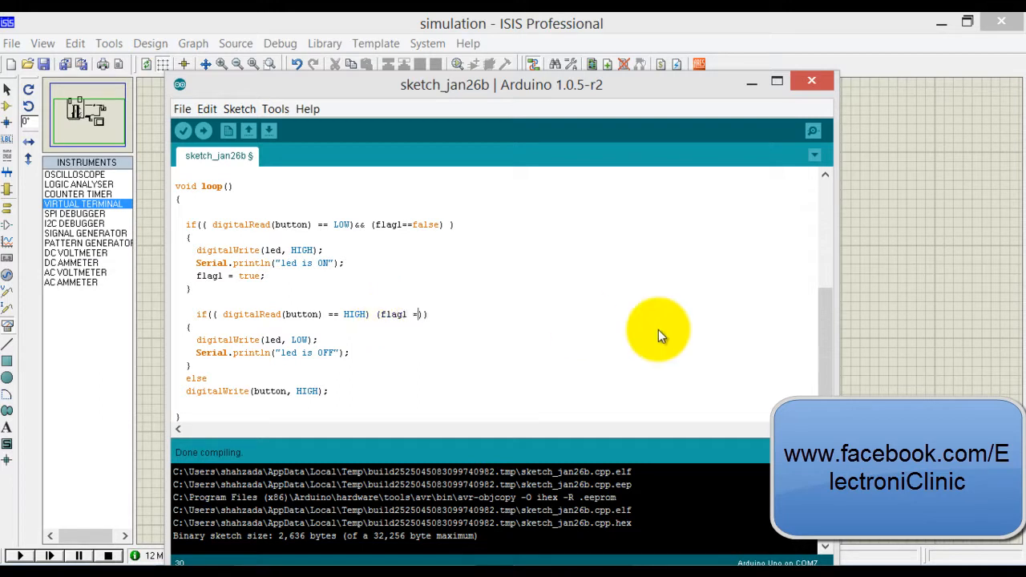
type("= true")
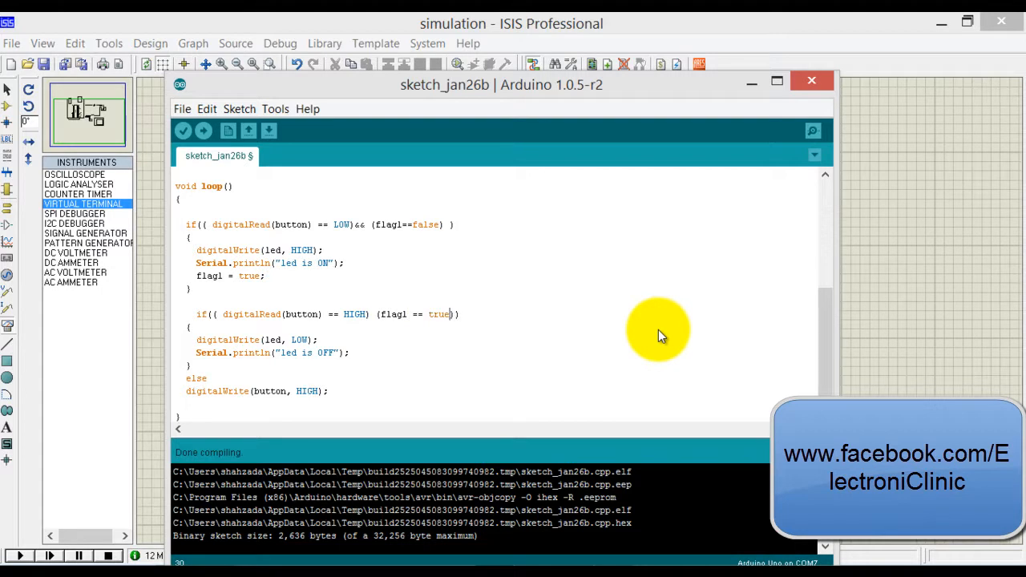
mouse_move(327, 366)
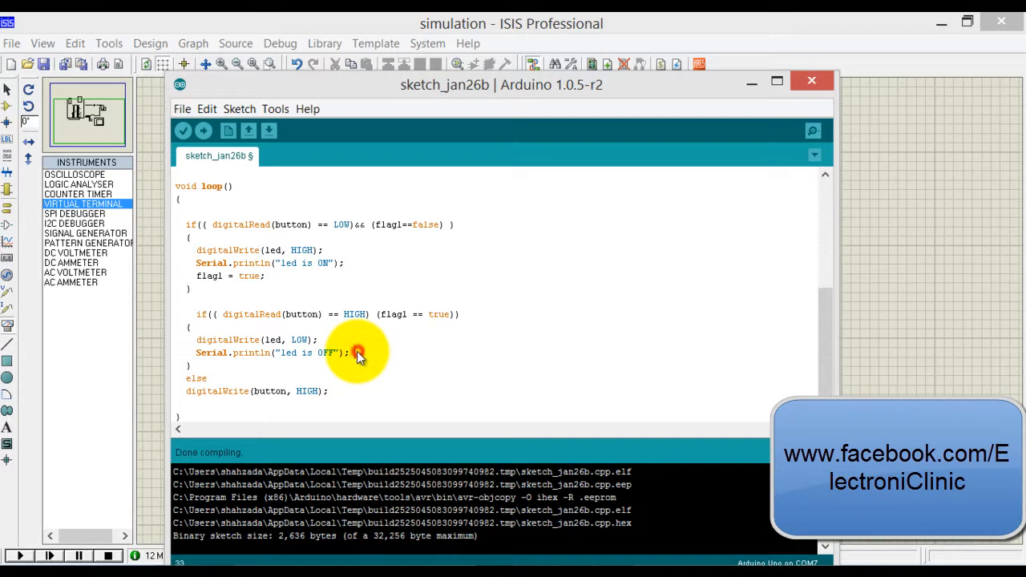
Step: Reset flag1 = false inside the button-HIGH branch
type("flag1 =")
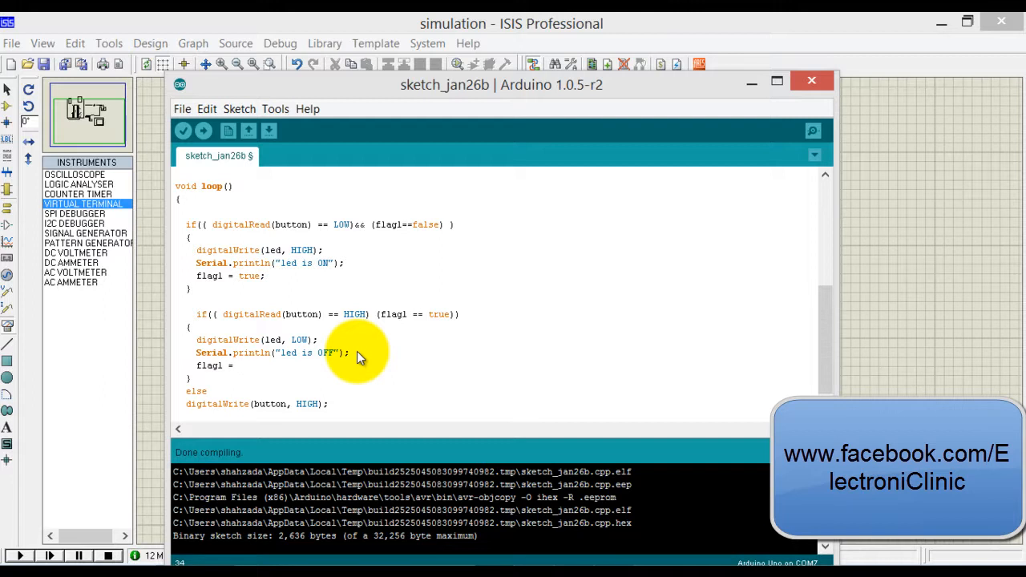
type("false")
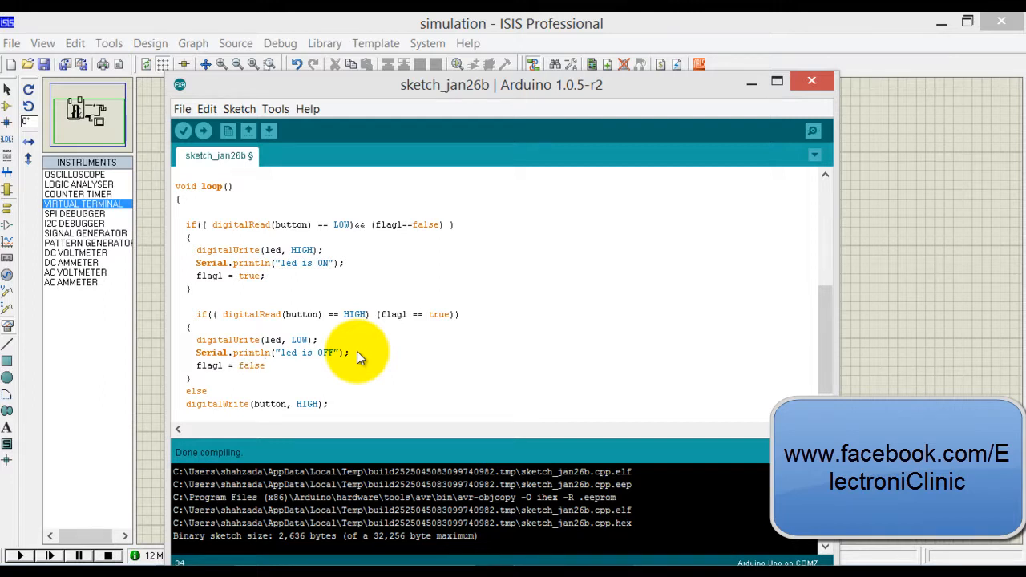
scroll("down", 3)
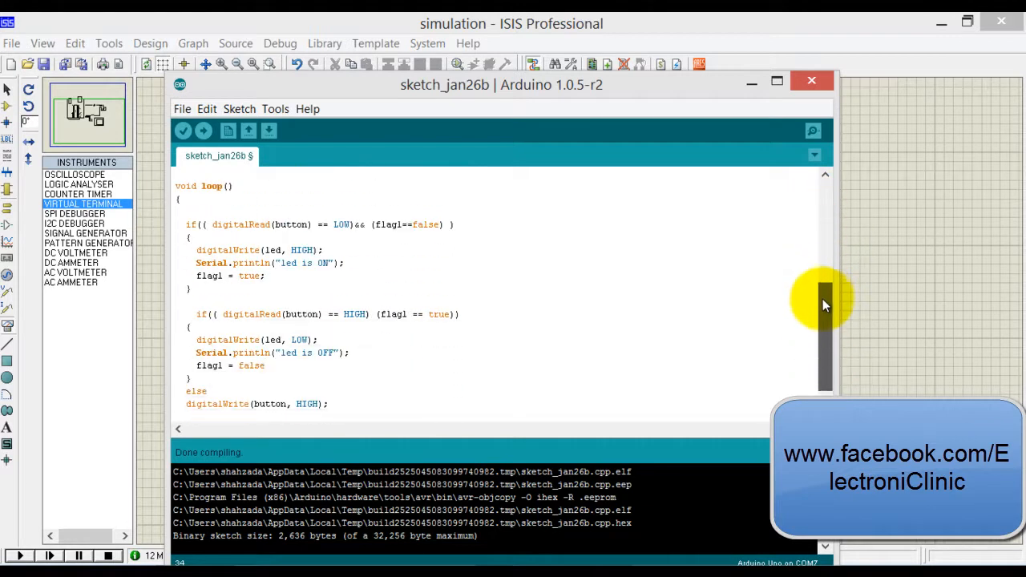
Step: Verify, fix the missing && and semicolon, and recompile cleanly at 2,662 bytes
left_click(183, 130)
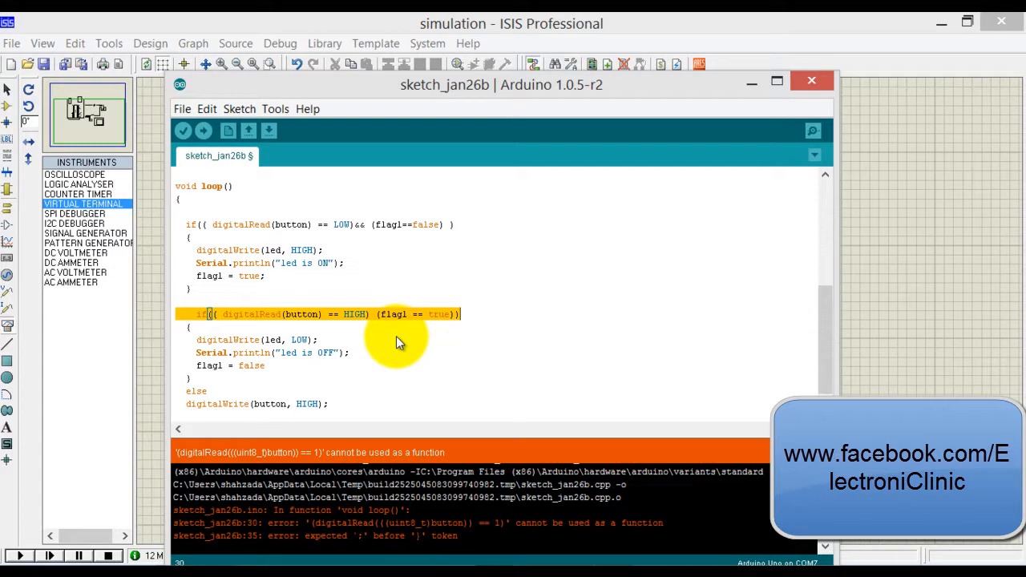
mouse_move(368, 317)
type(" ;")
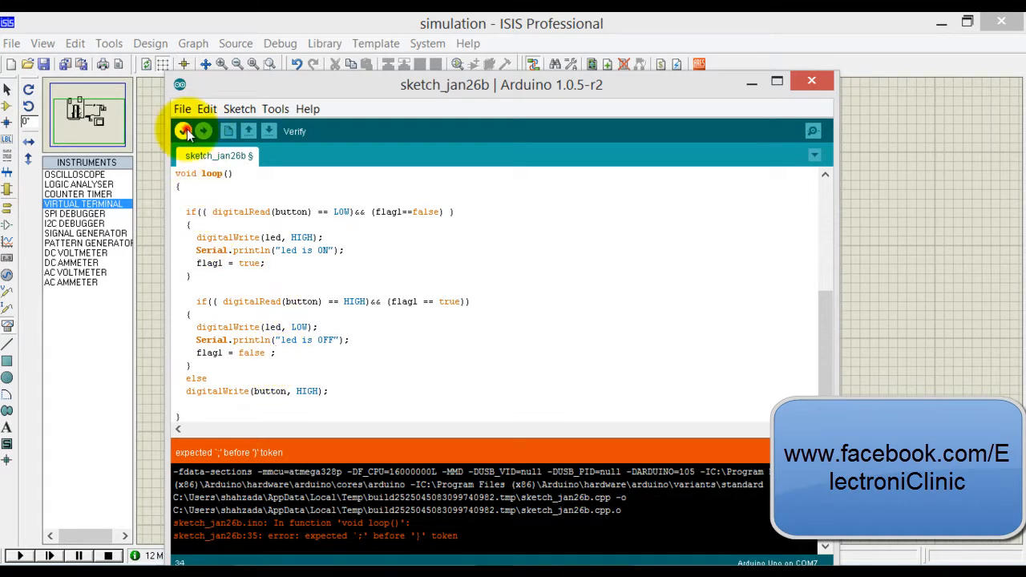
left_click(184, 131)
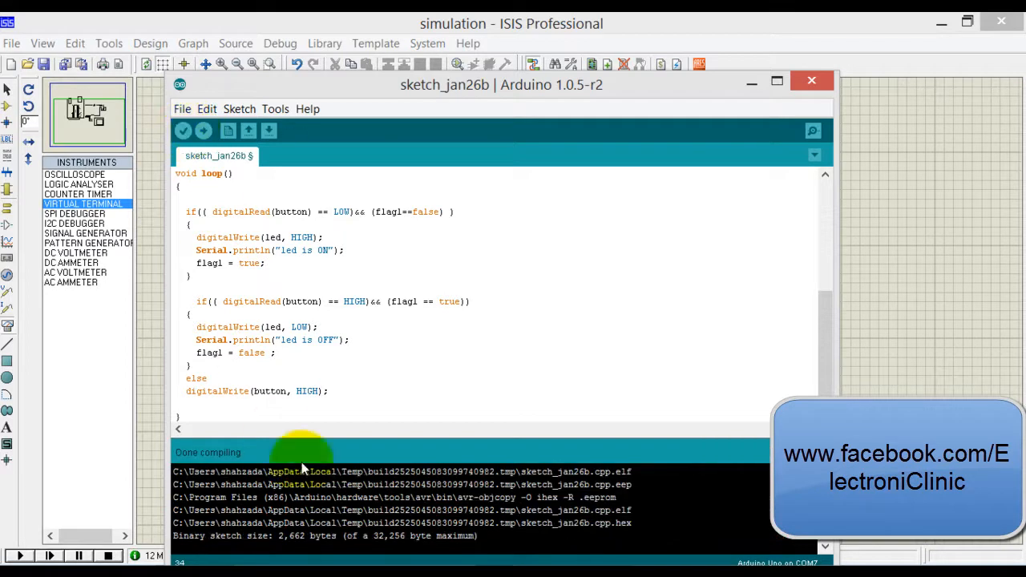
Step: Run the ISIS simulation so the terminal shows 'setup is completed' then a single 'led is ON'
left_click(812, 80)
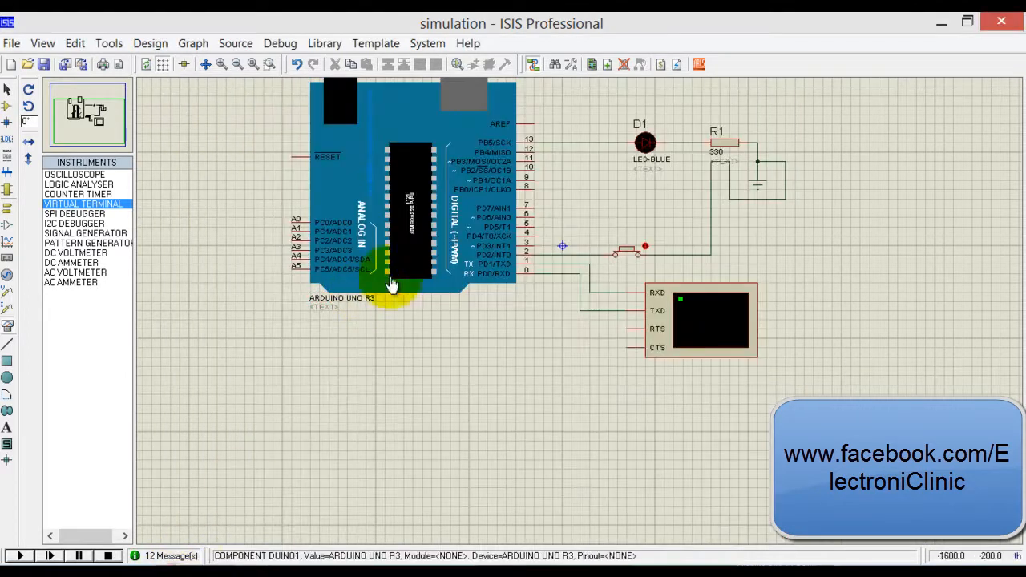
left_click(19, 555)
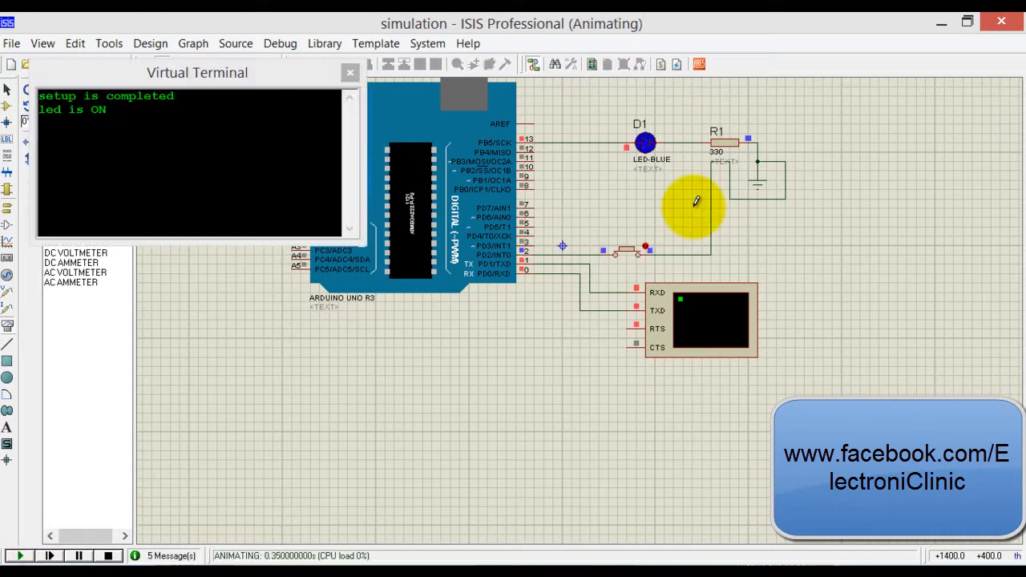
mouse_move(569, 158)
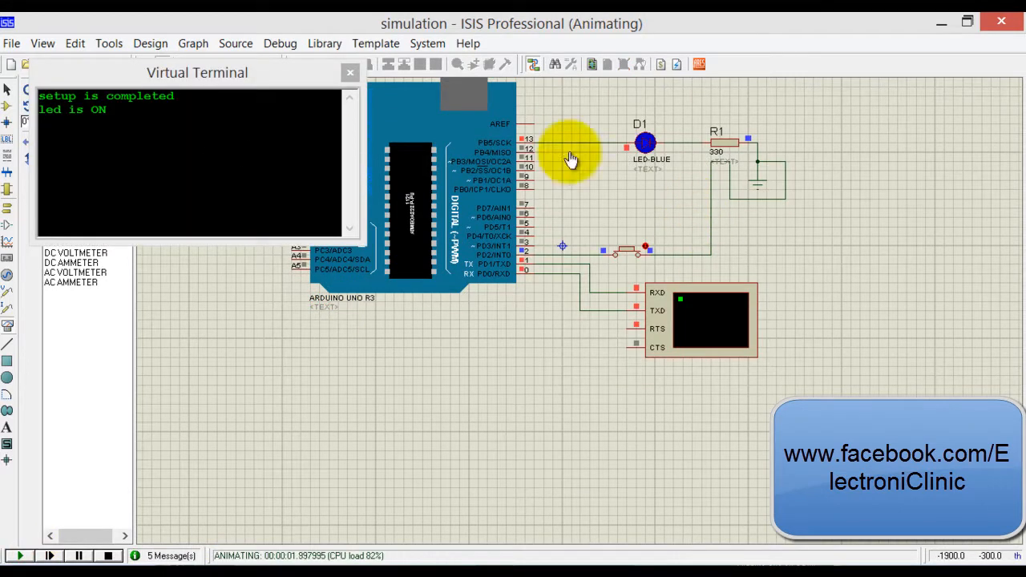